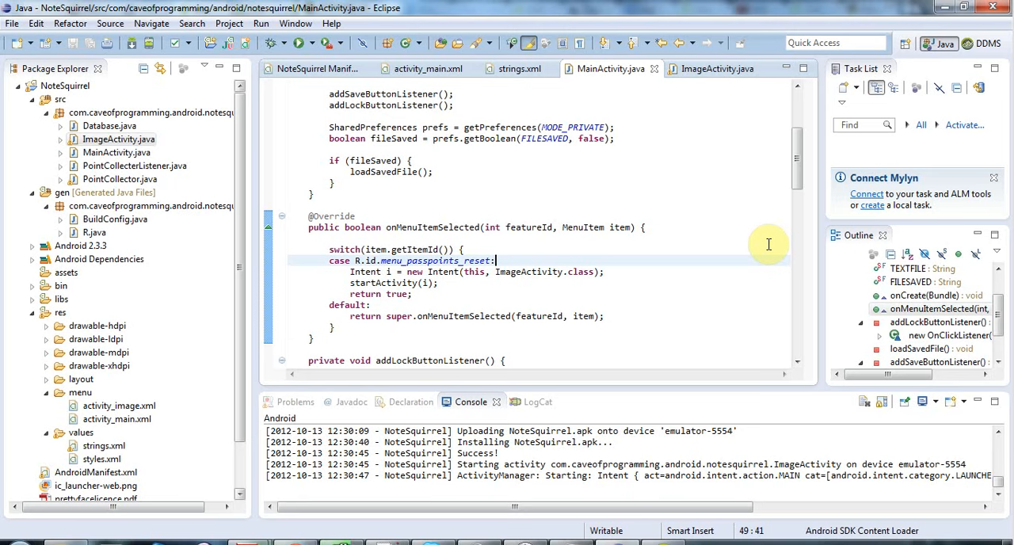
pyautogui.moveTo(339, 280)
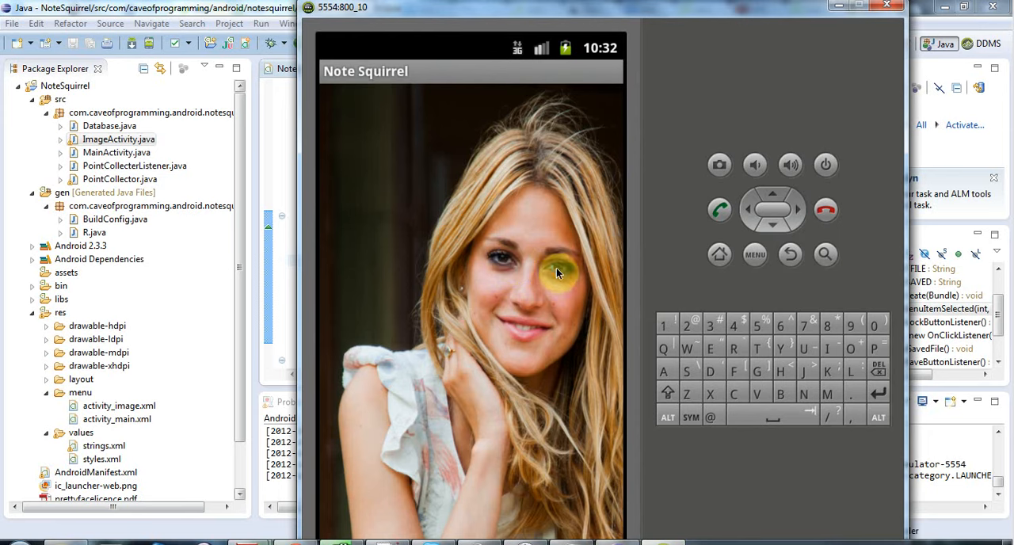
# Step: Unlock Note Squirrel with passpoints, lock the notes, then tap the passpoints again
pyautogui.click(557, 274)
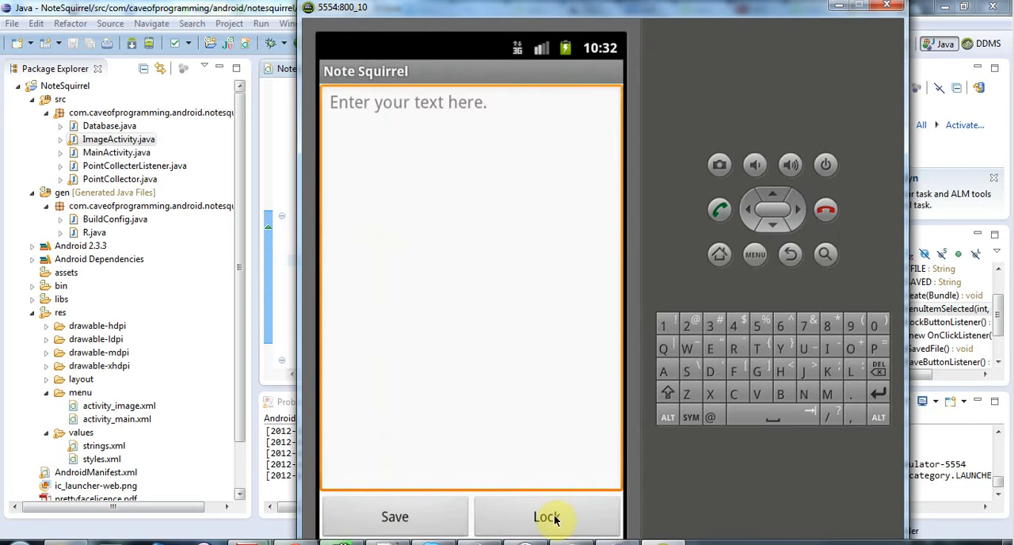
pyautogui.click(547, 517)
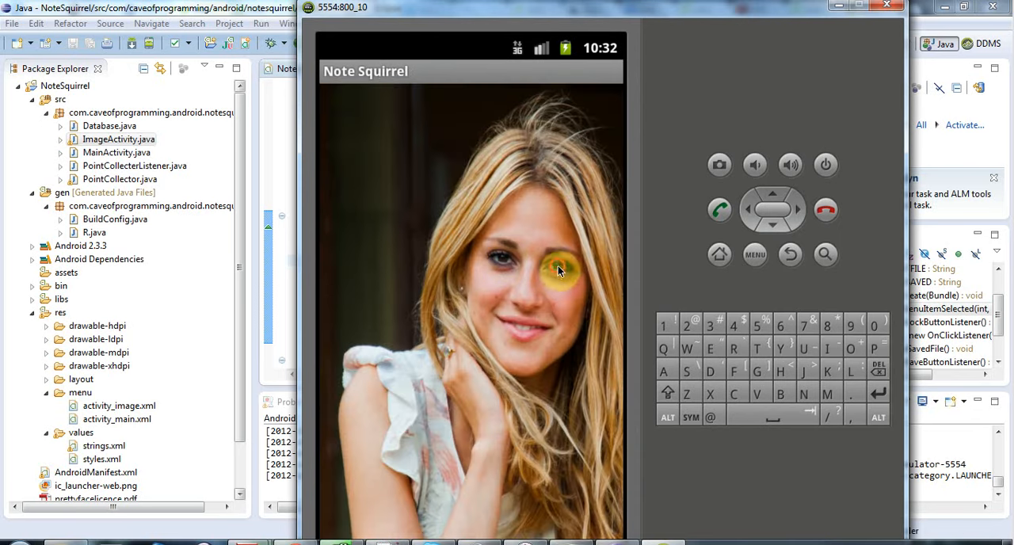
pyautogui.click(527, 333)
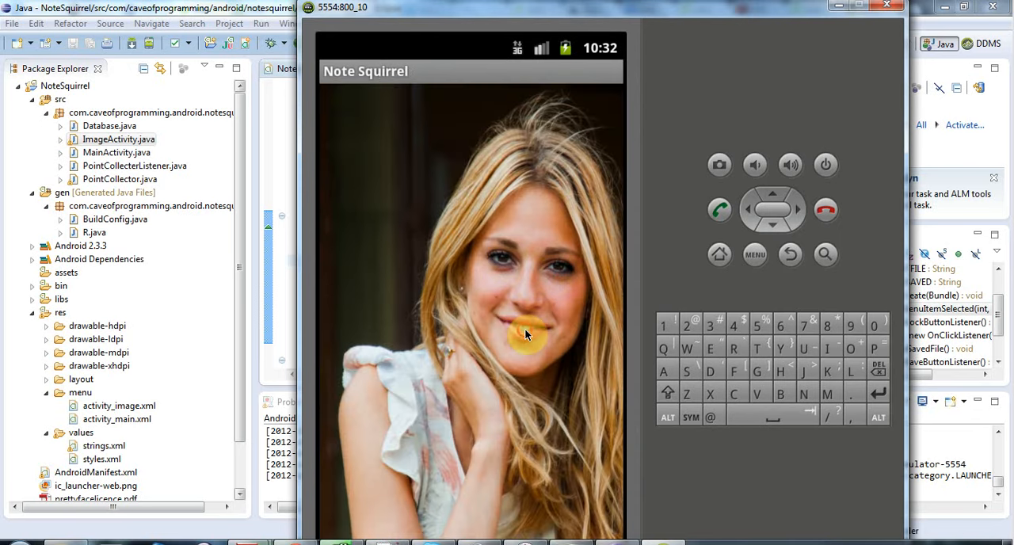
pyautogui.click(527, 333)
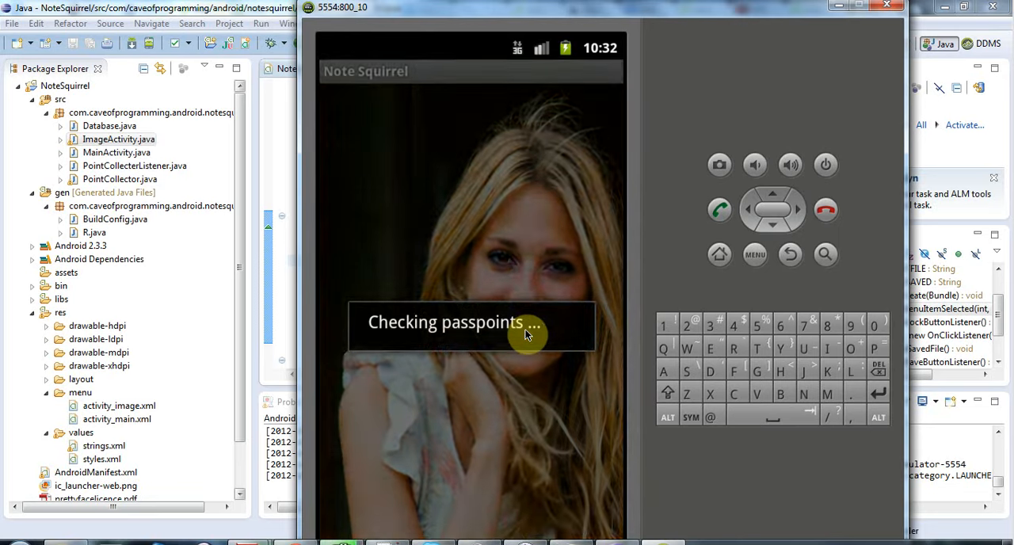
# Step: From the note screen's menu, choose Reset Passpoints
pyautogui.click(754, 255)
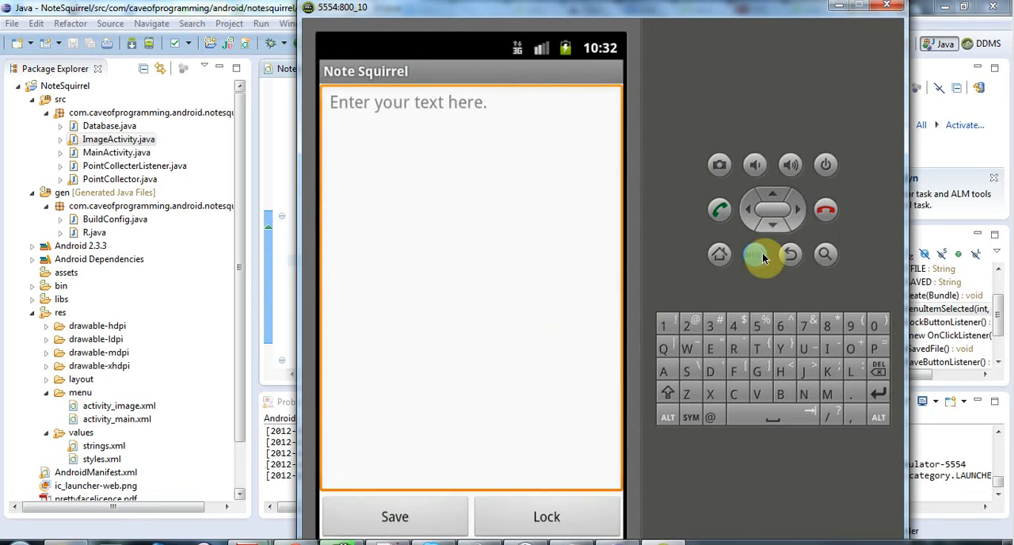
pyautogui.click(754, 255)
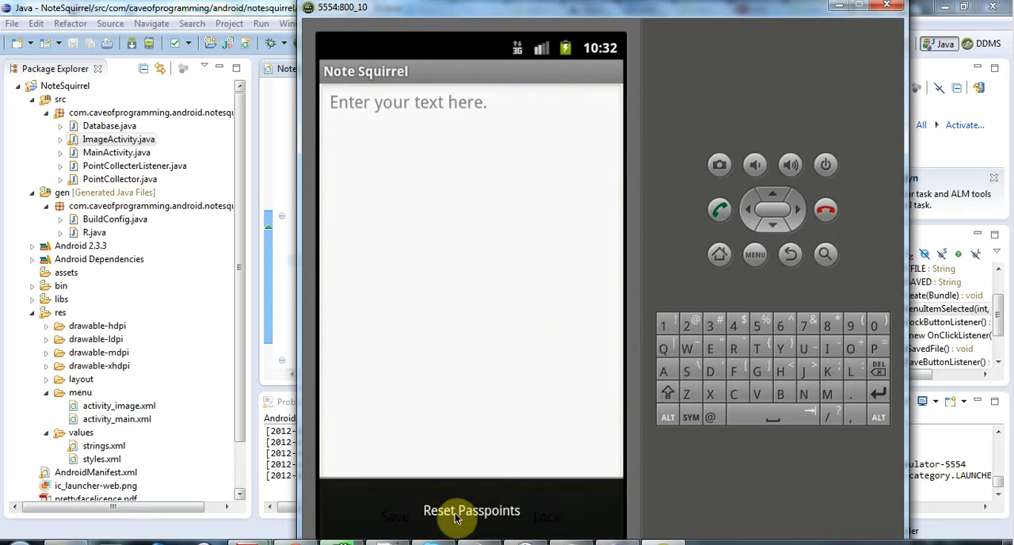
pyautogui.click(471, 510)
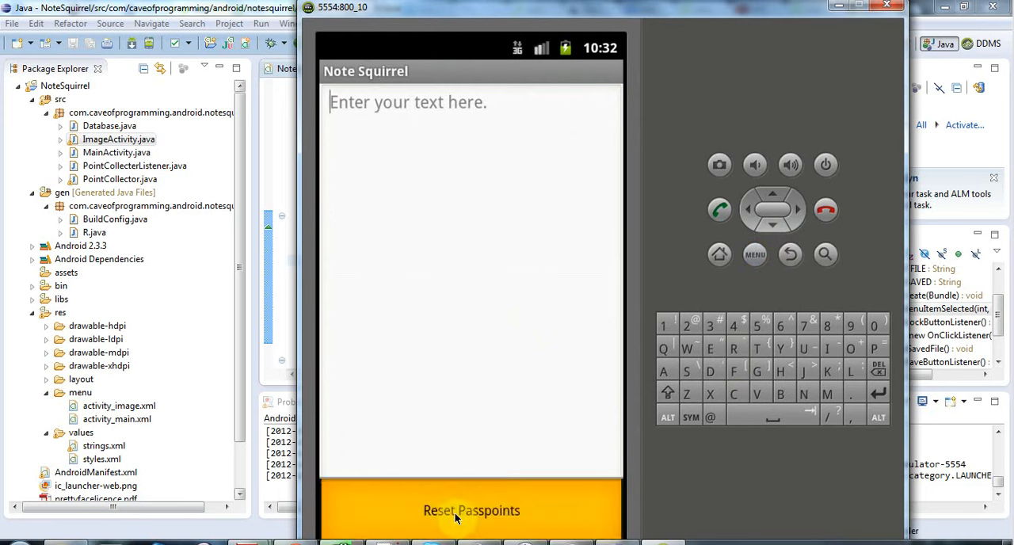
pyautogui.click(471, 510)
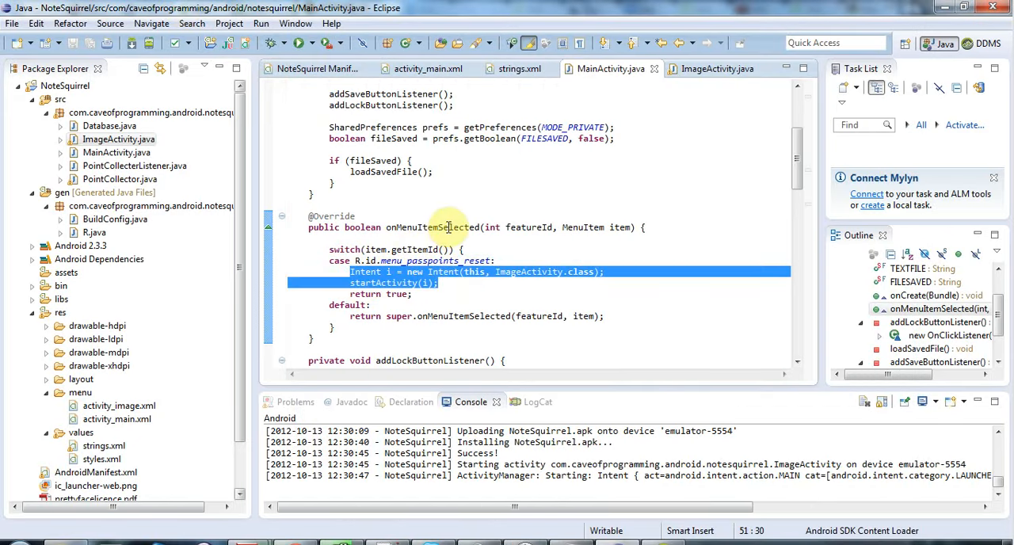
# Step: Locate the ImageActivity intent line and the startActivity call in onMenuItemSelected
pyautogui.doubleClick(433, 228)
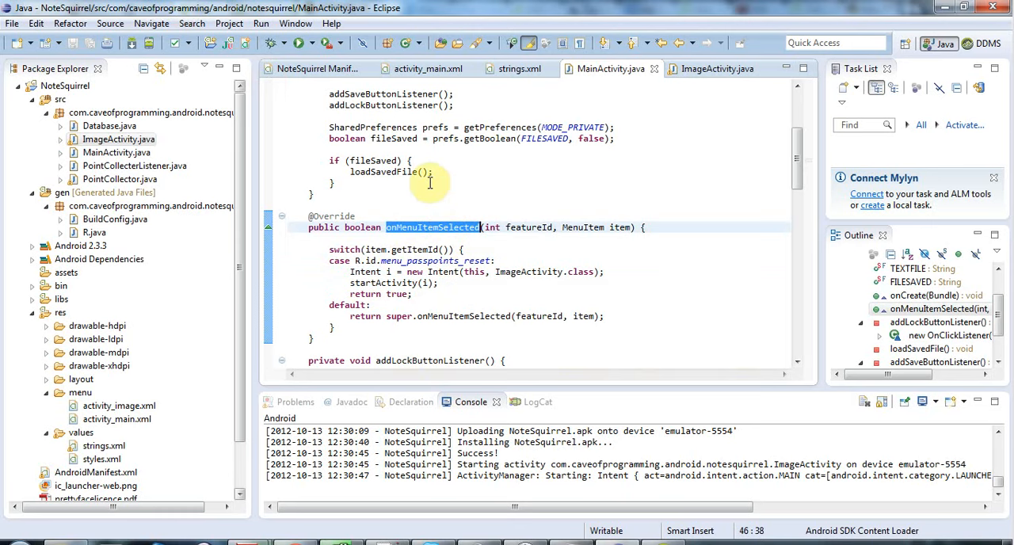
pyautogui.moveTo(498, 289)
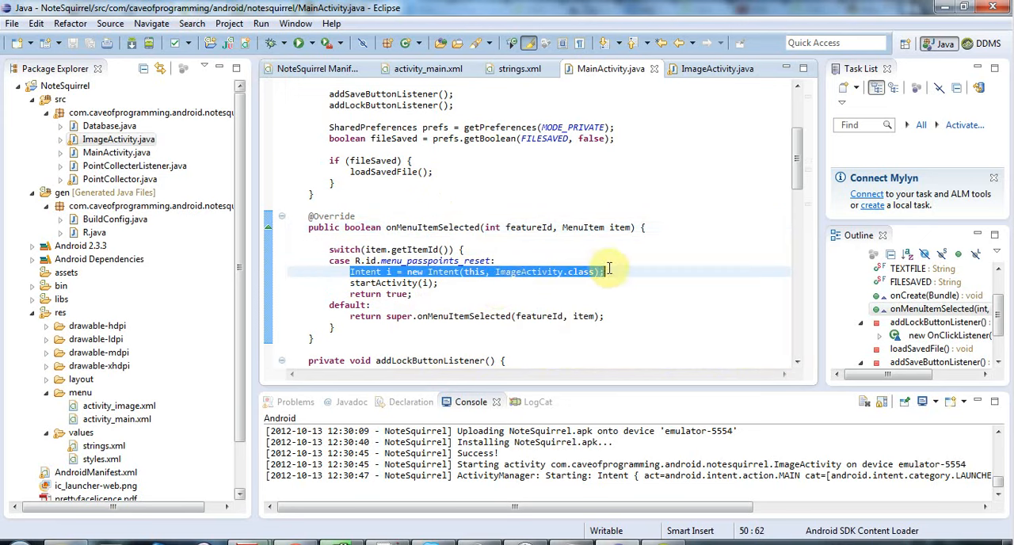
pyautogui.click(348, 283)
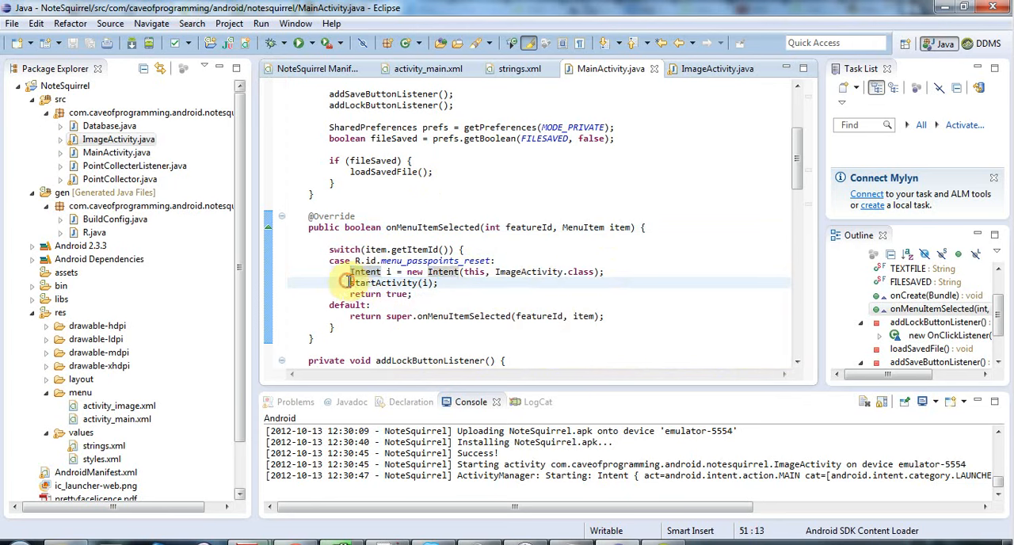
pyautogui.doubleClick(527, 272)
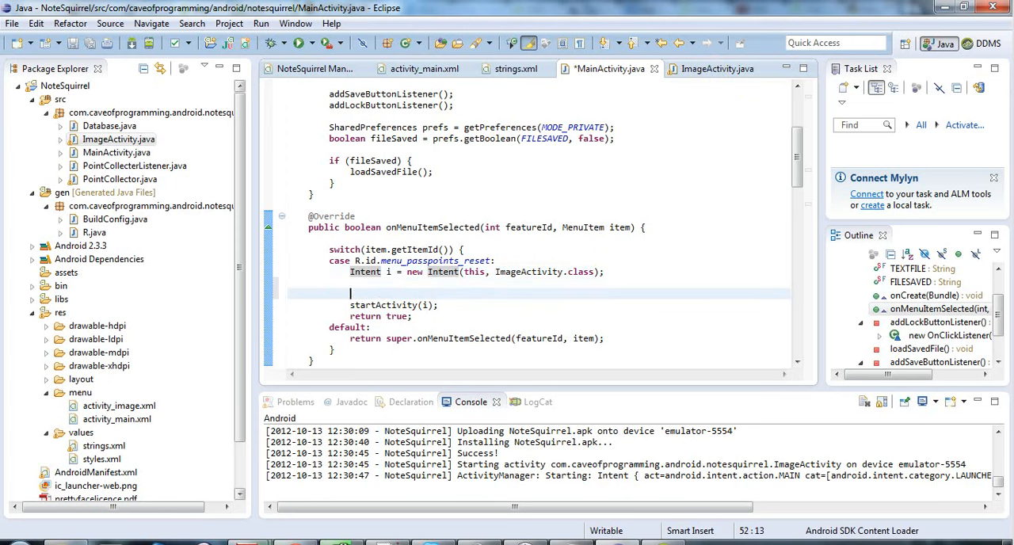
pyautogui.moveTo(612, 272)
pyautogui.write('i')
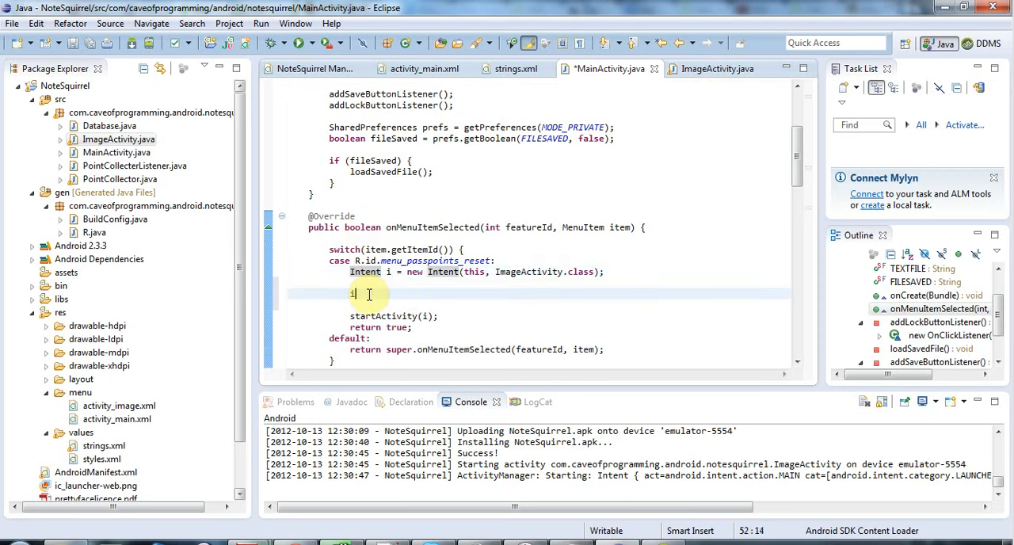
# Step: Type i.putEx on the blank line and browse the putExtra overloads, including boolean
pyautogui.write('.p')
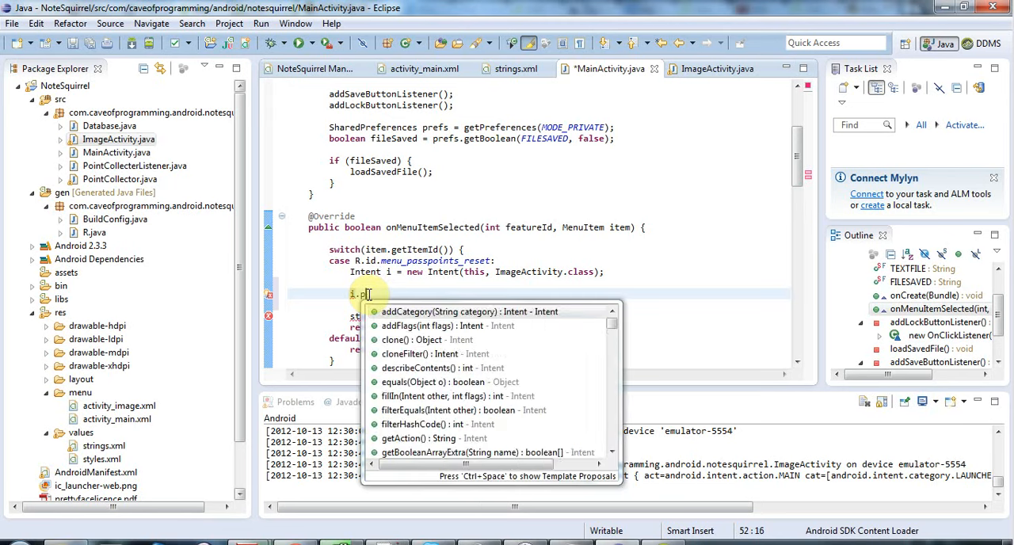
pyautogui.write('utEx')
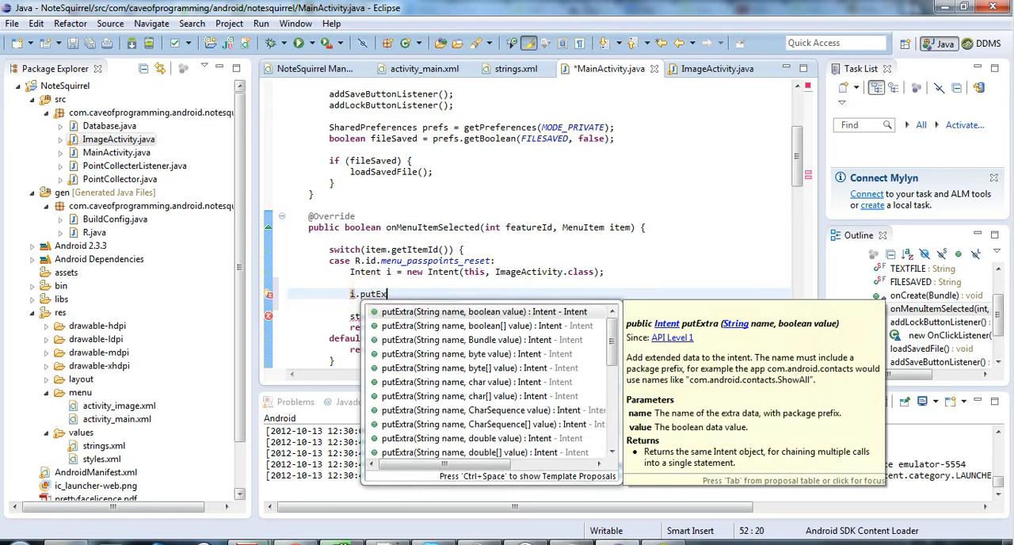
pyautogui.moveTo(474, 293)
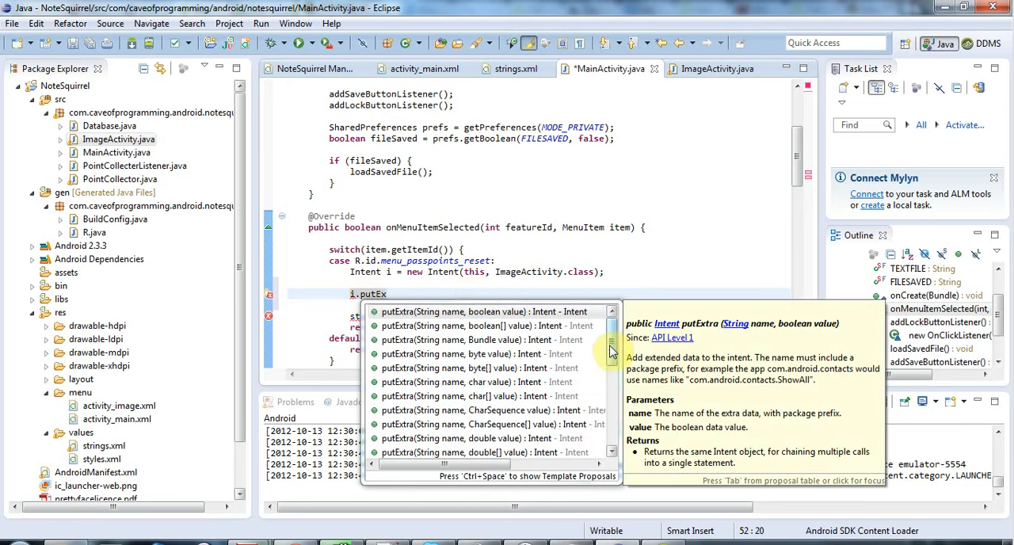
pyautogui.scroll(-3)
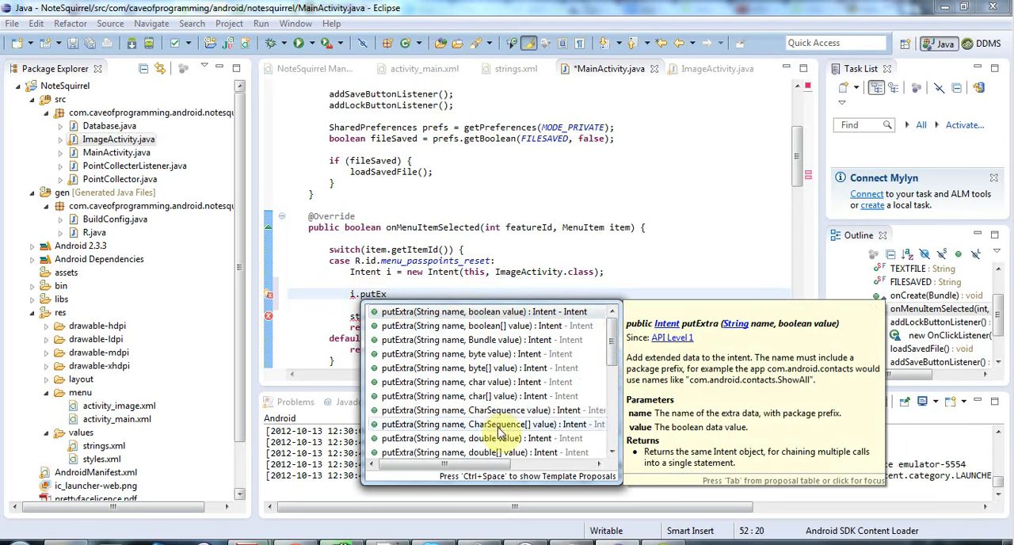
pyautogui.scroll(-3)
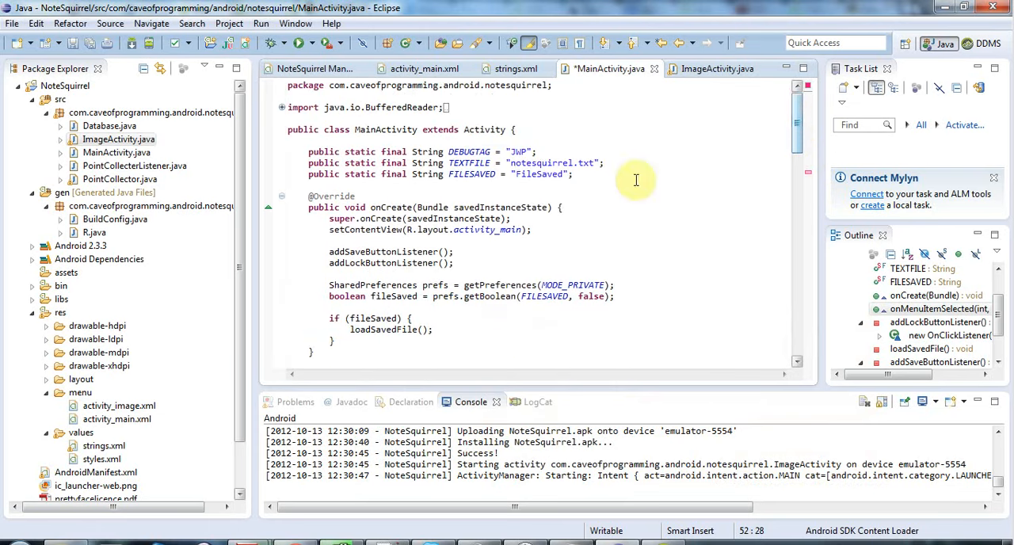
# Step: Declare public static final String RESET_PASSPOINTS = "ResetPasspoints" and select its name
pyautogui.write('pub')
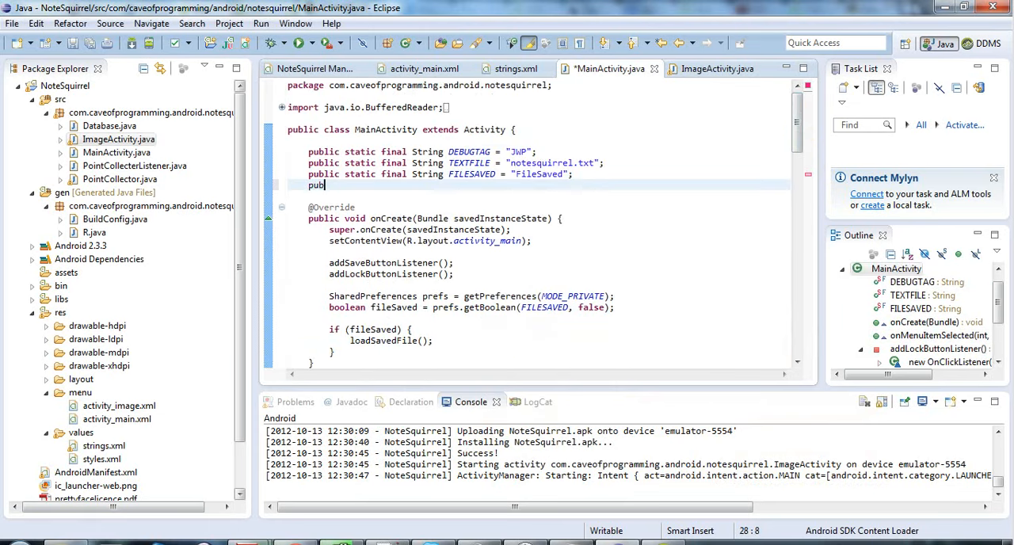
pyautogui.write('static final String')
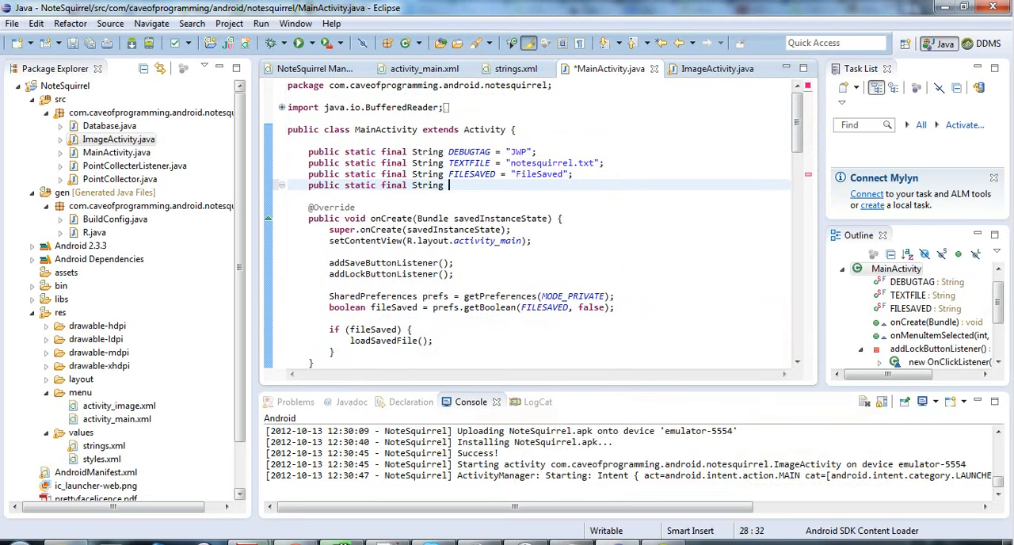
pyautogui.write('"RESULT"')
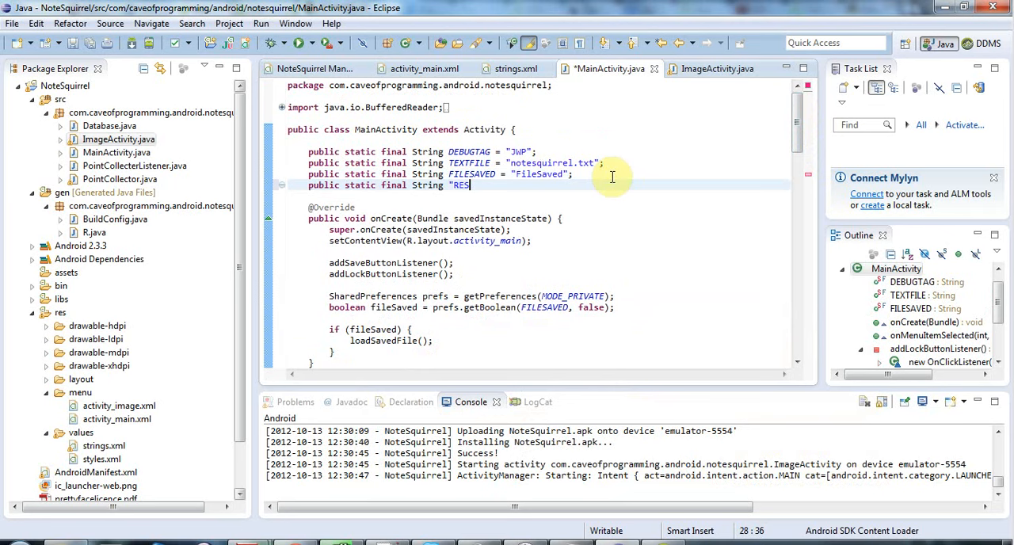
pyautogui.press('BackSpace')
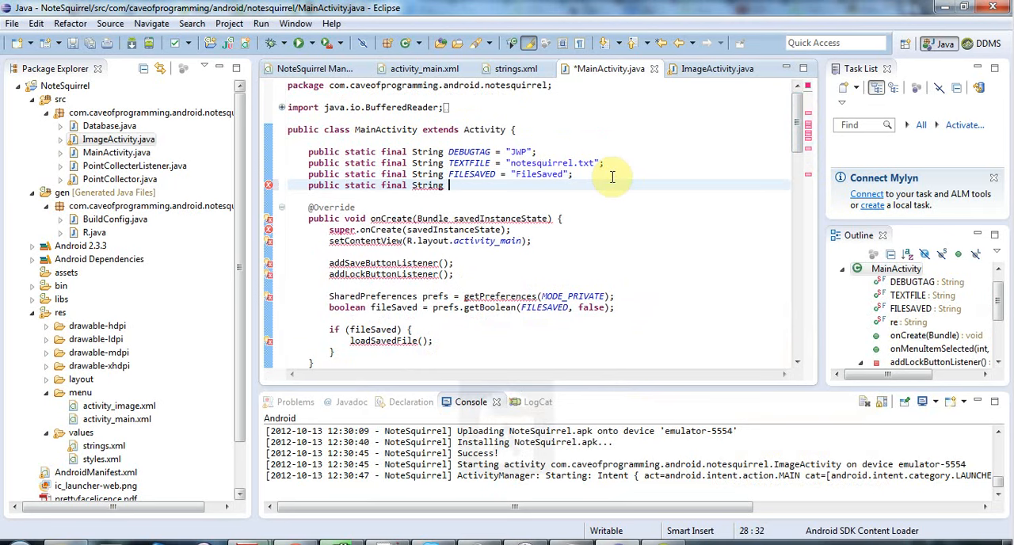
pyautogui.write('RESET_PASSPOINTS =')
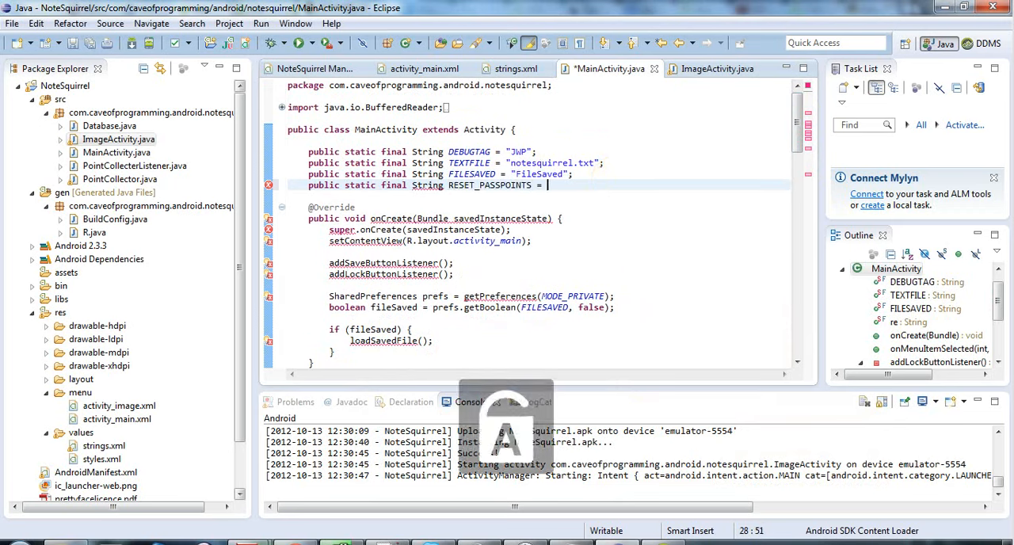
pyautogui.write('""')
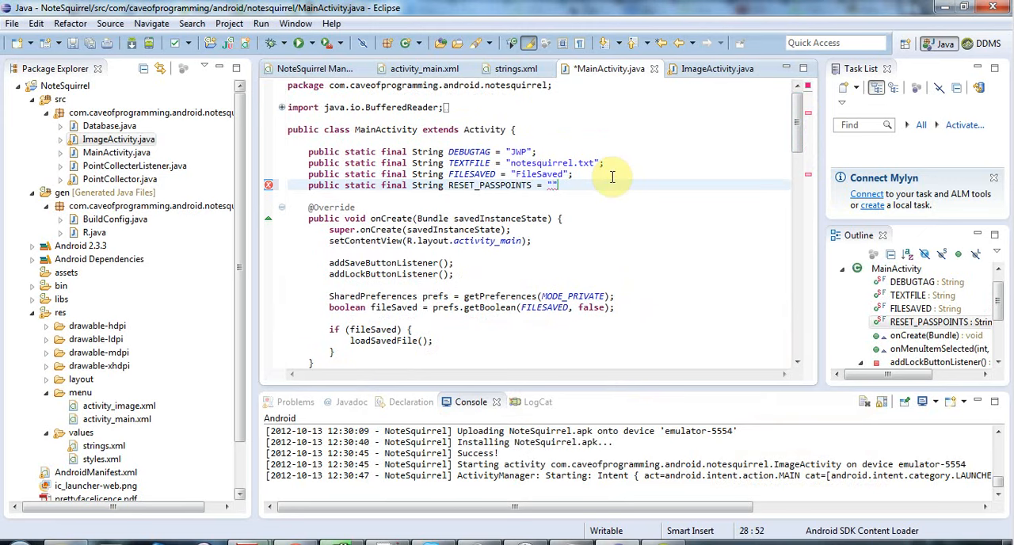
pyautogui.write('.')
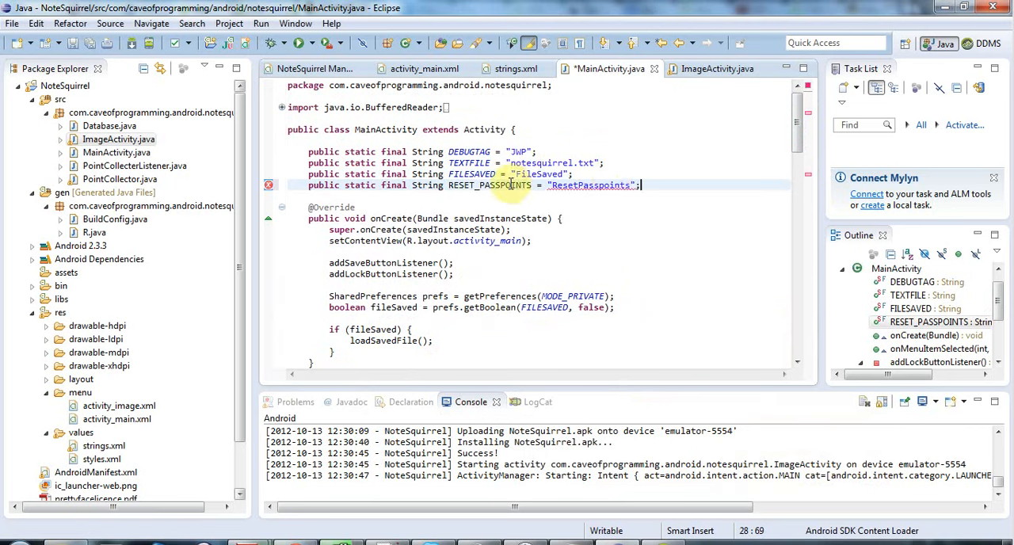
pyautogui.doubleClick(489, 185)
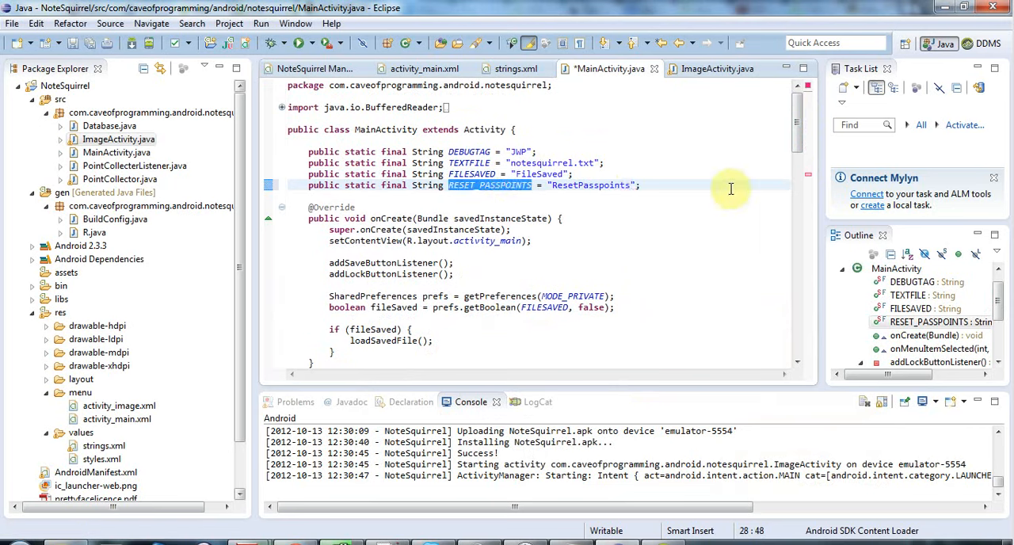
pyautogui.moveTo(511, 215)
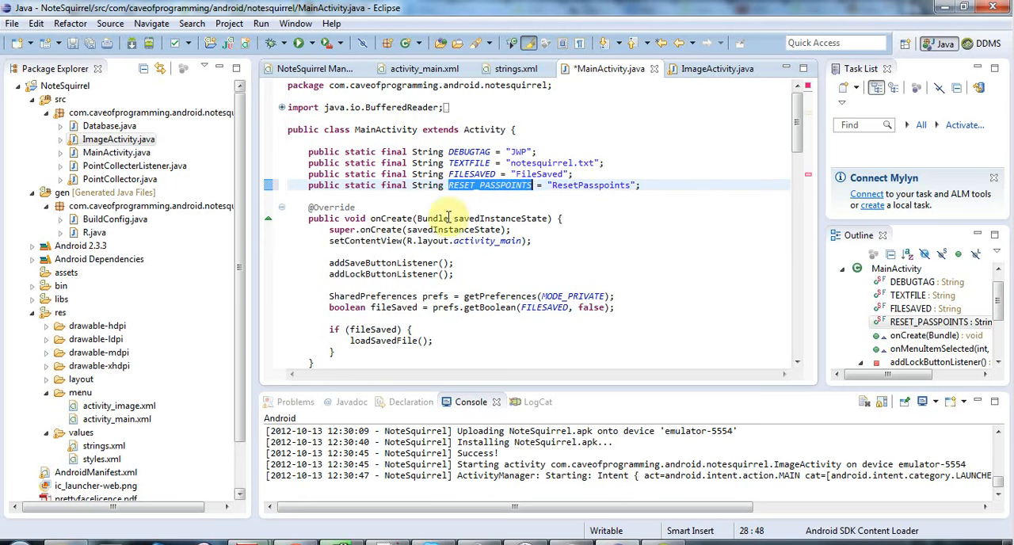
pyautogui.moveTo(792, 135)
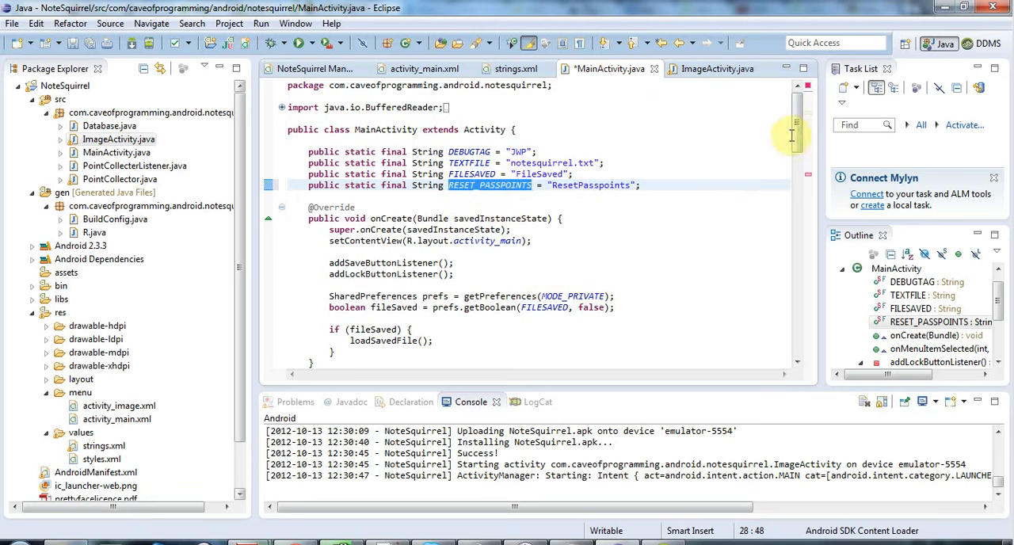
# Step: Change the menu intent's call to putExtra(RESET_PASSPOINTS, true), then go to ImageActivity.java
pyautogui.scroll(-3)
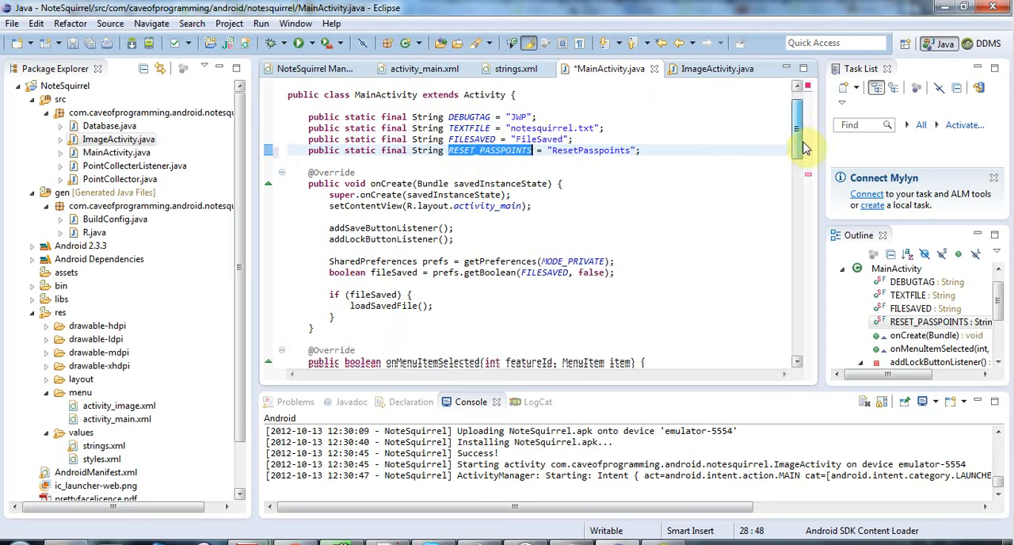
pyautogui.scroll(-3)
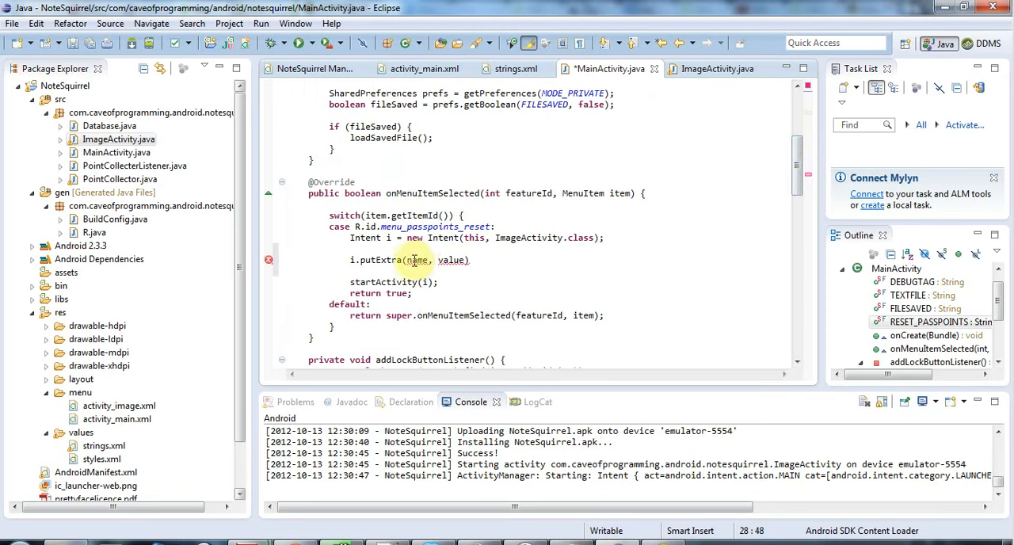
pyautogui.doubleClick(416, 260)
pyautogui.write('RESET_PASSPOINTS')
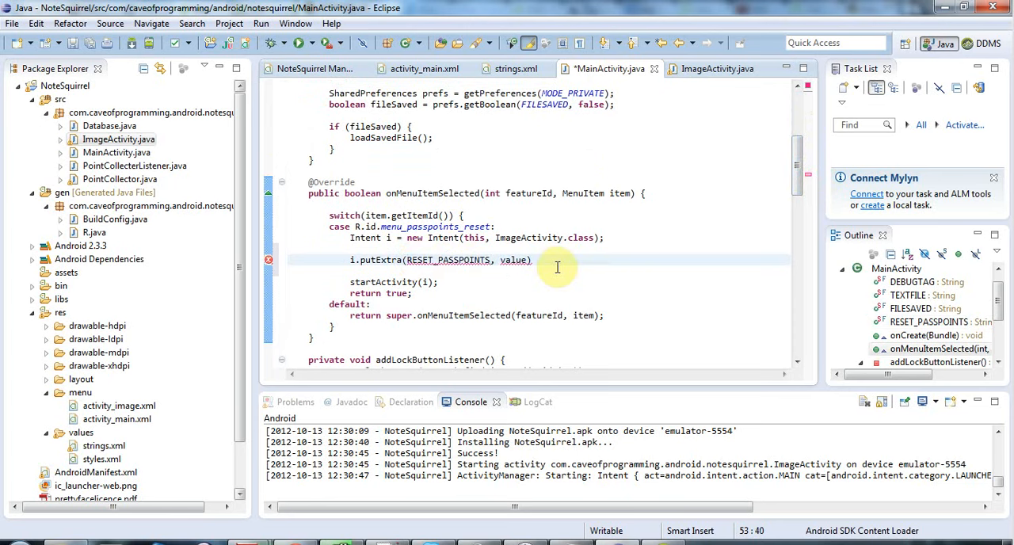
pyautogui.write('true')
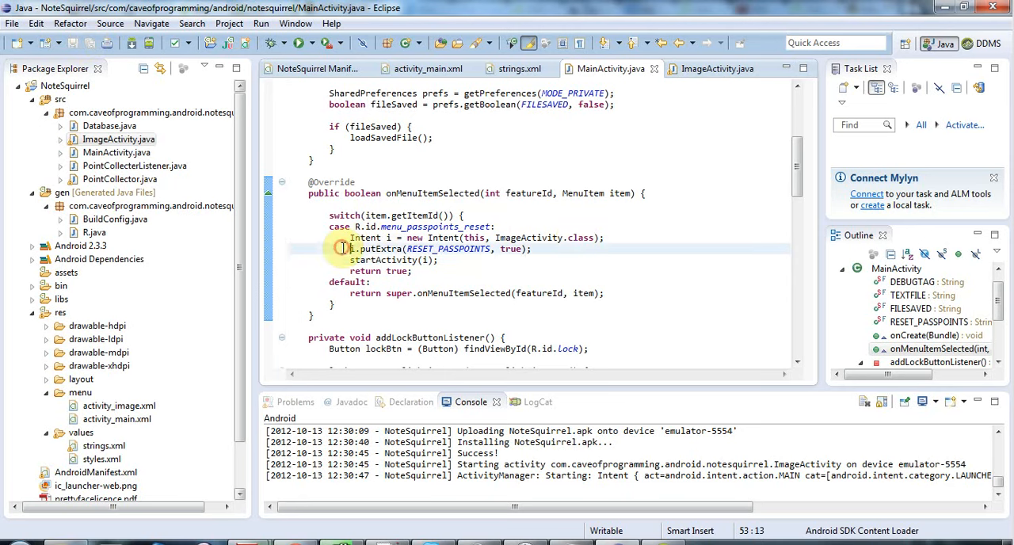
pyautogui.tripleClick(441, 249)
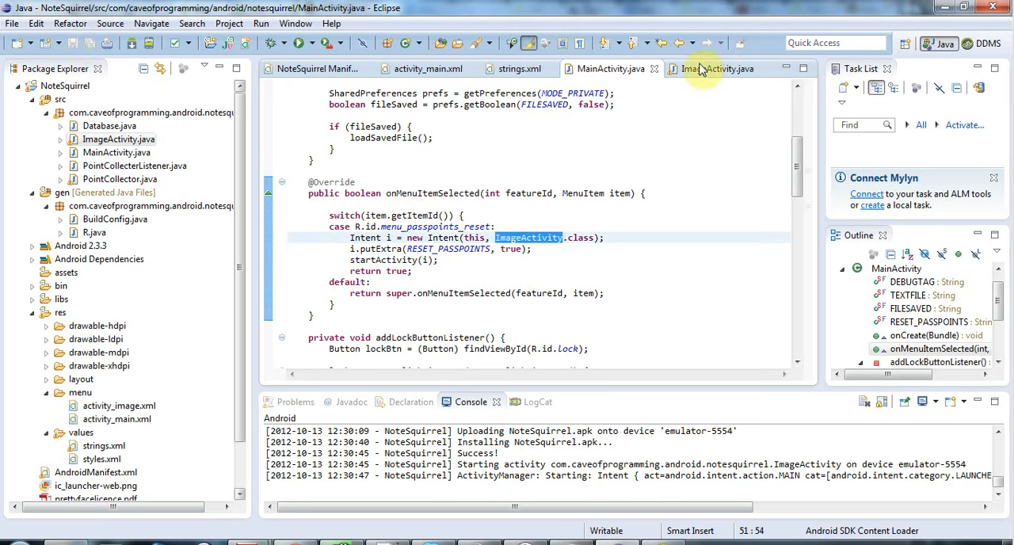
pyautogui.click(710, 68)
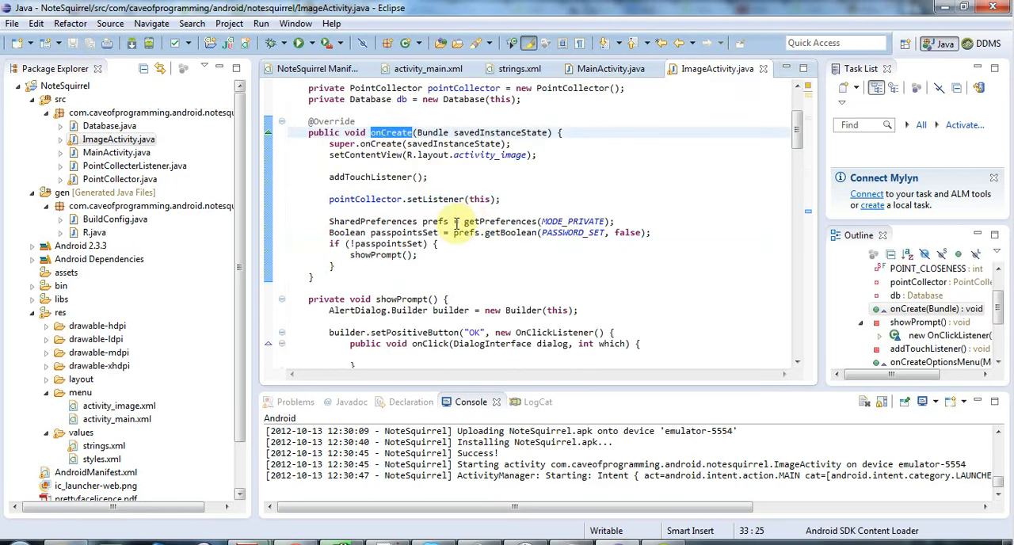
pyautogui.moveTo(313, 222)
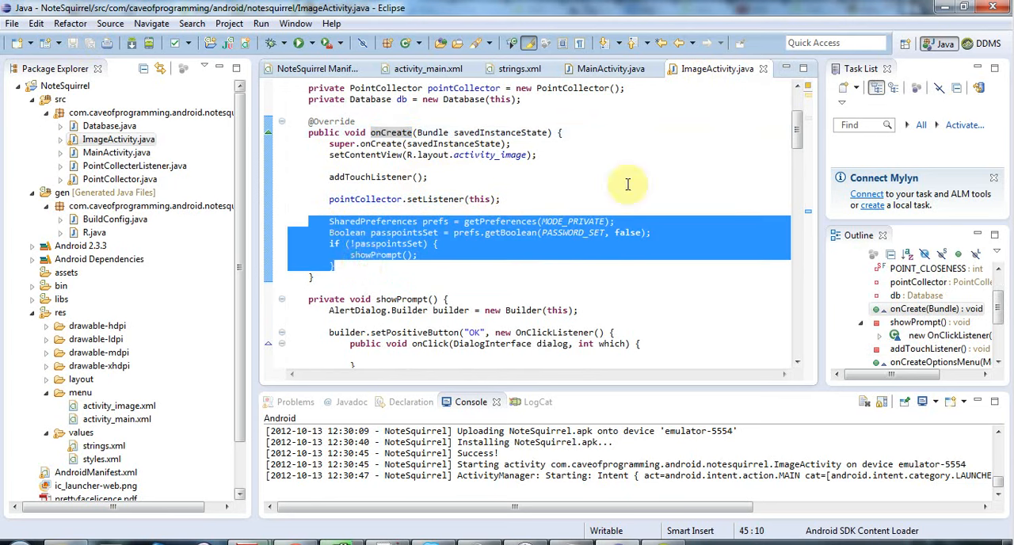
pyautogui.moveTo(526, 198)
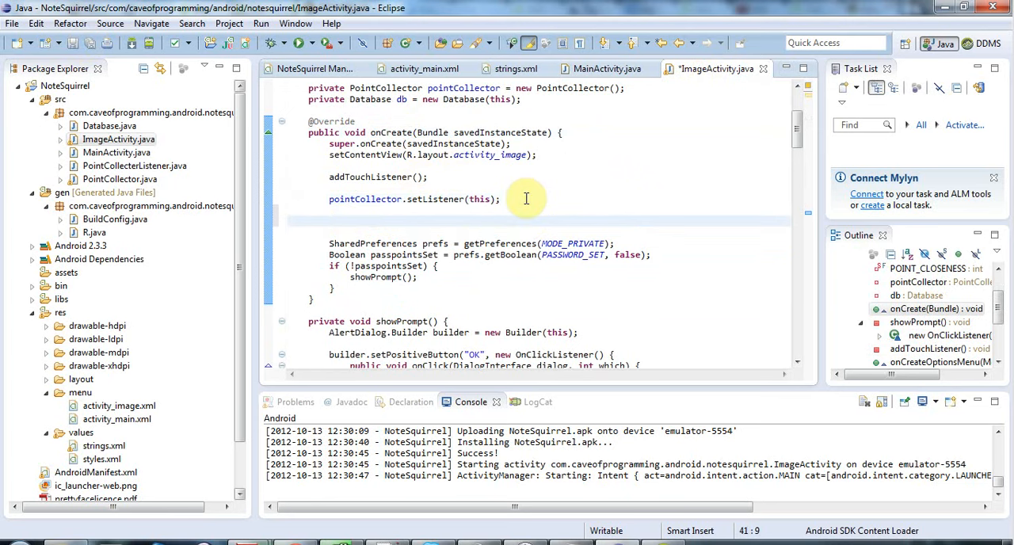
# Step: Type getIntent().getExtras() in onCreate, inserting getIntent() from content assist
pyautogui.write('getIn')
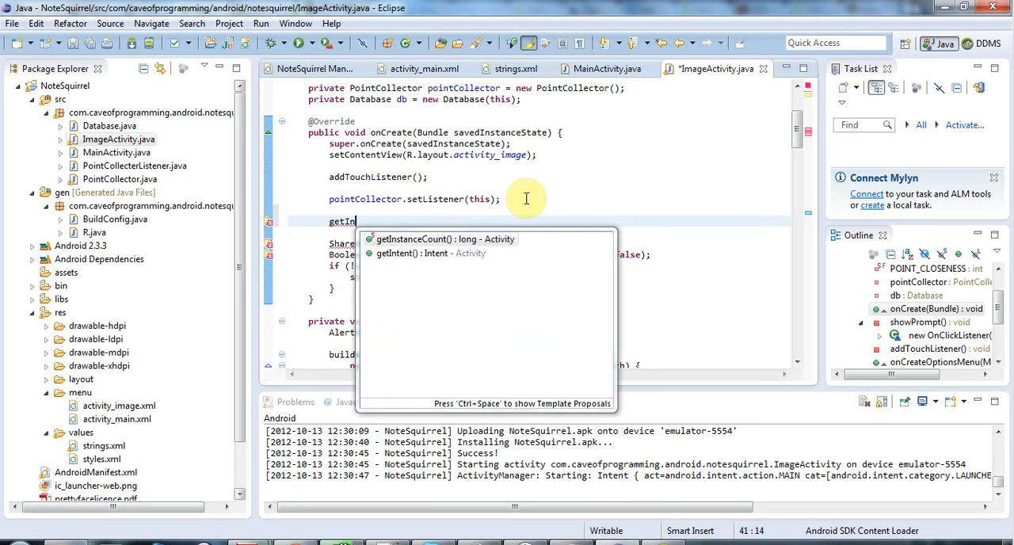
pyautogui.click(431, 252)
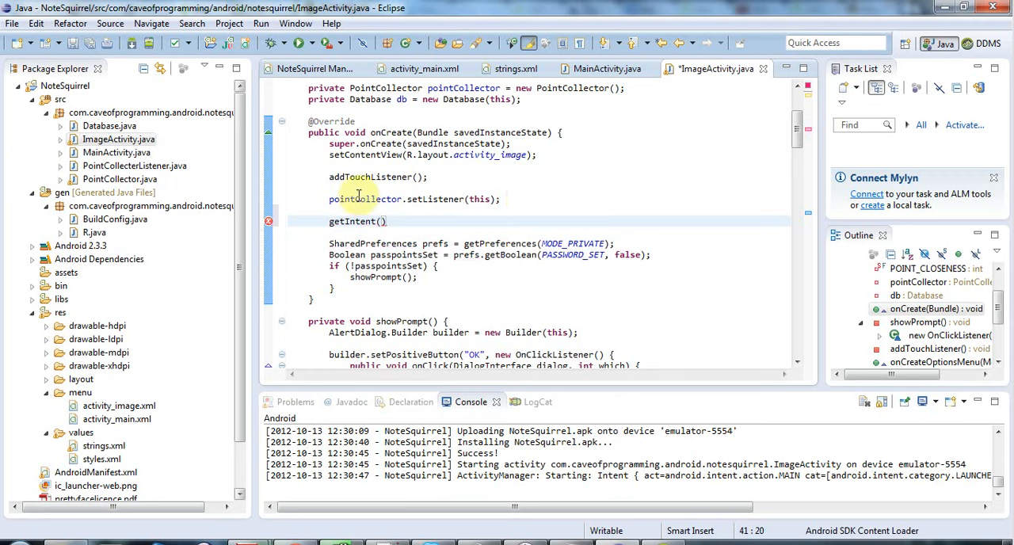
pyautogui.moveTo(457, 231)
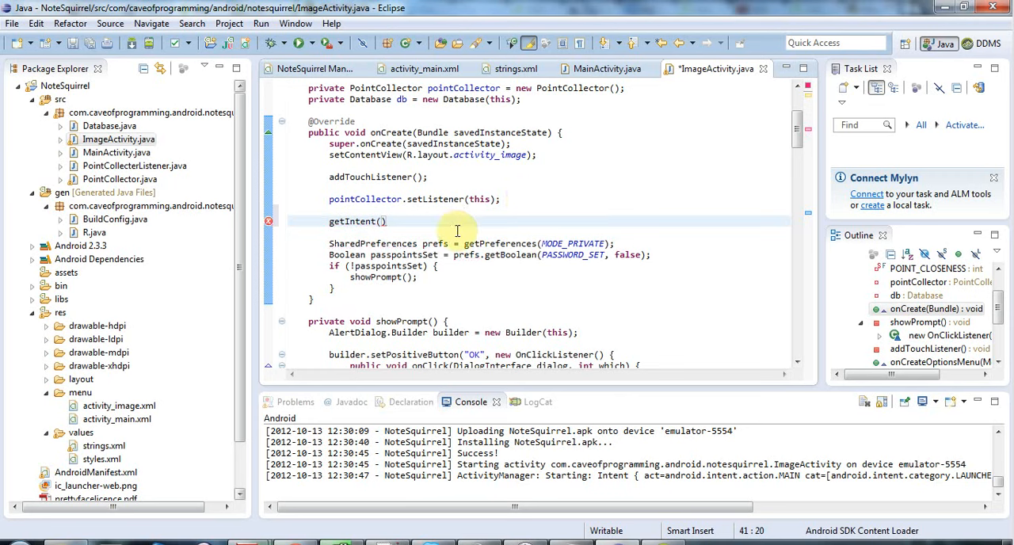
pyautogui.write('.g')
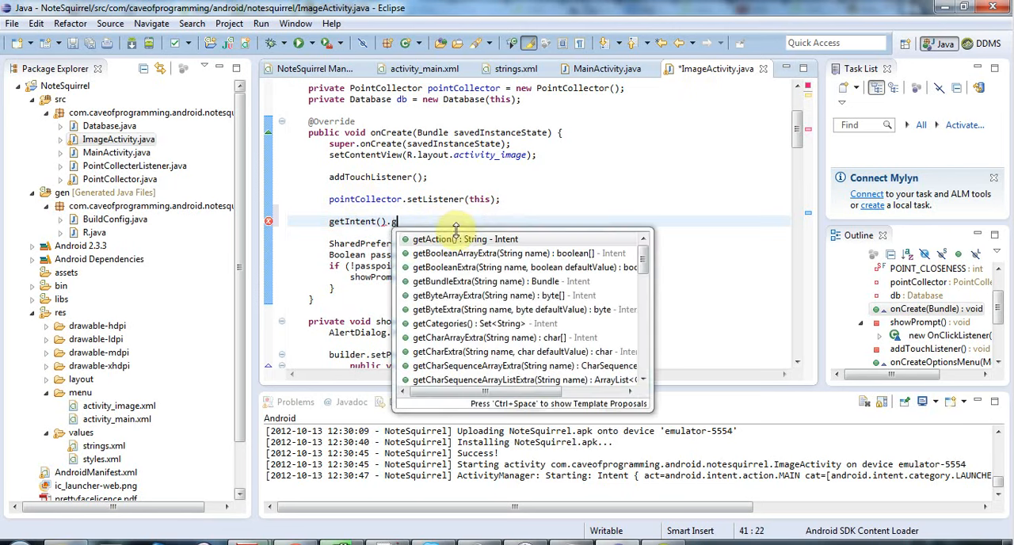
pyautogui.write('tExtras();')
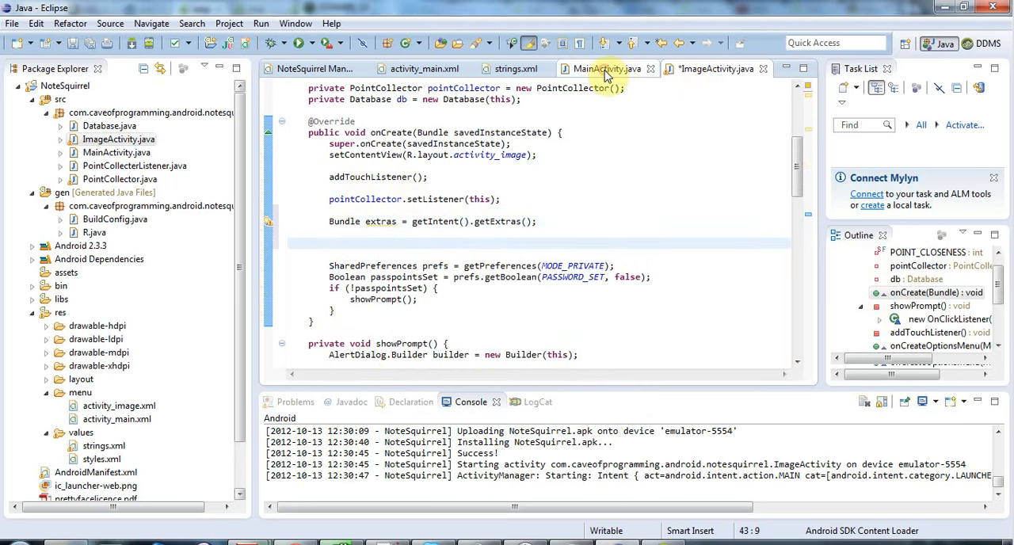
# Step: Check MainActivity's putExtra code twice while resuming editing ImageActivity's onCreate
pyautogui.click(603, 69)
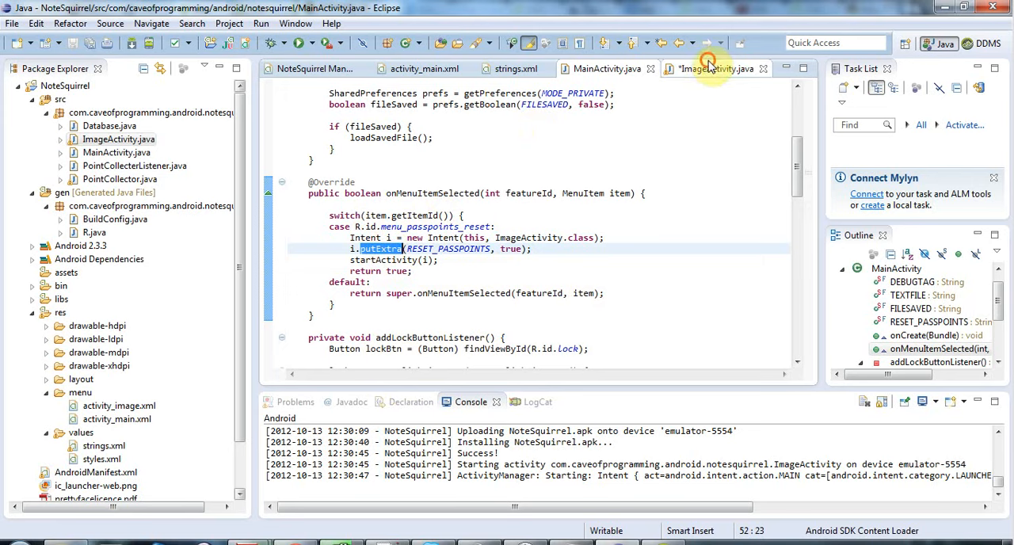
pyautogui.click(715, 69)
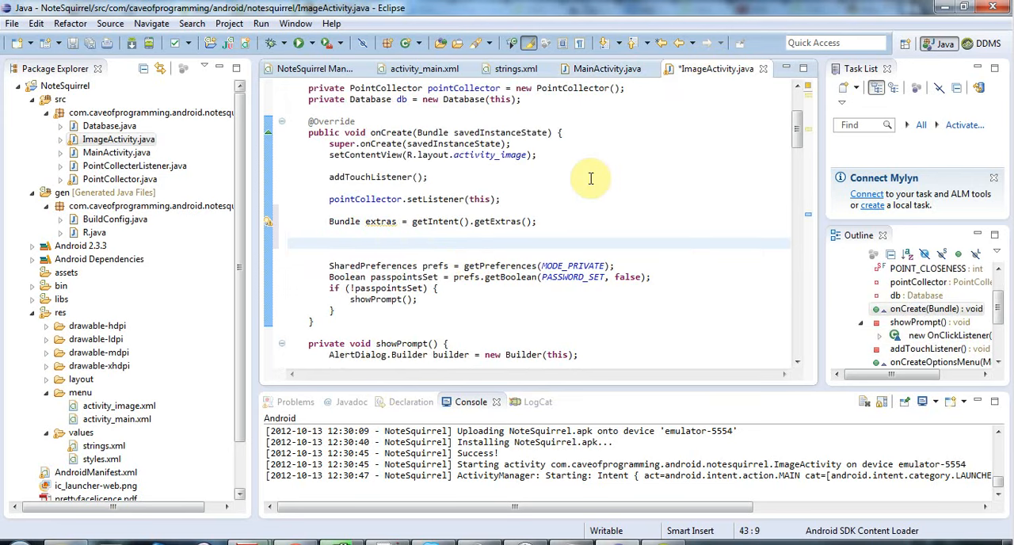
pyautogui.click(330, 244)
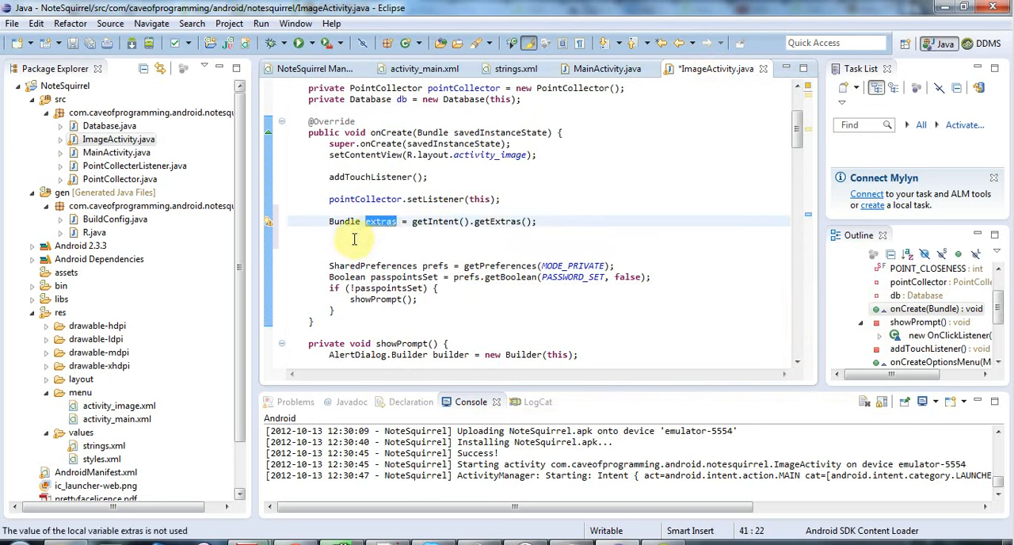
pyautogui.moveTo(434, 221)
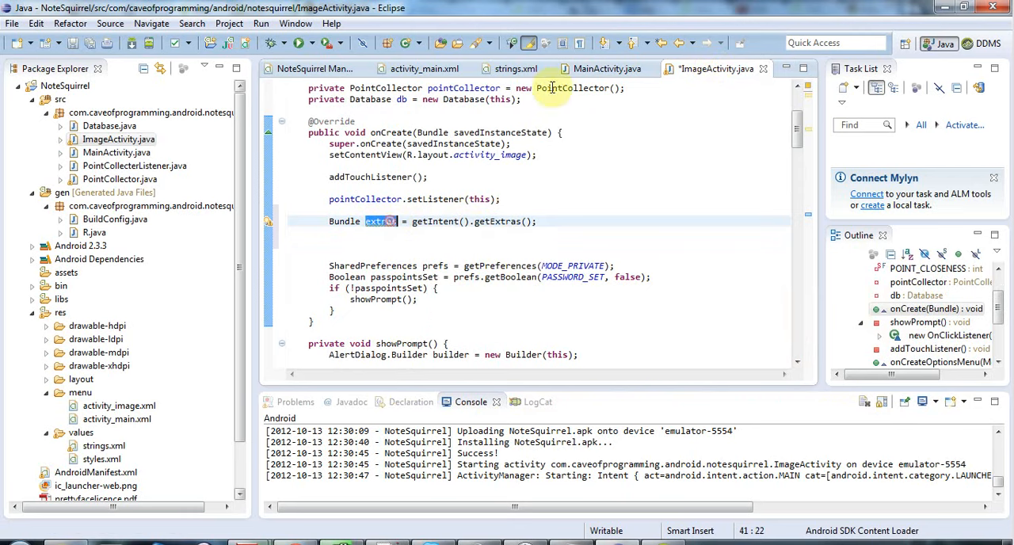
pyautogui.click(607, 69)
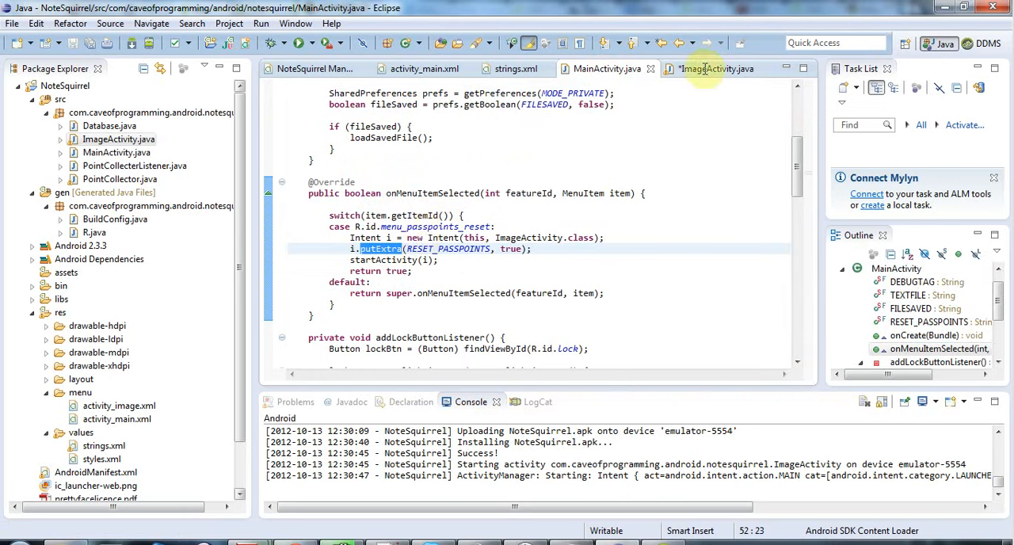
pyautogui.click(713, 68)
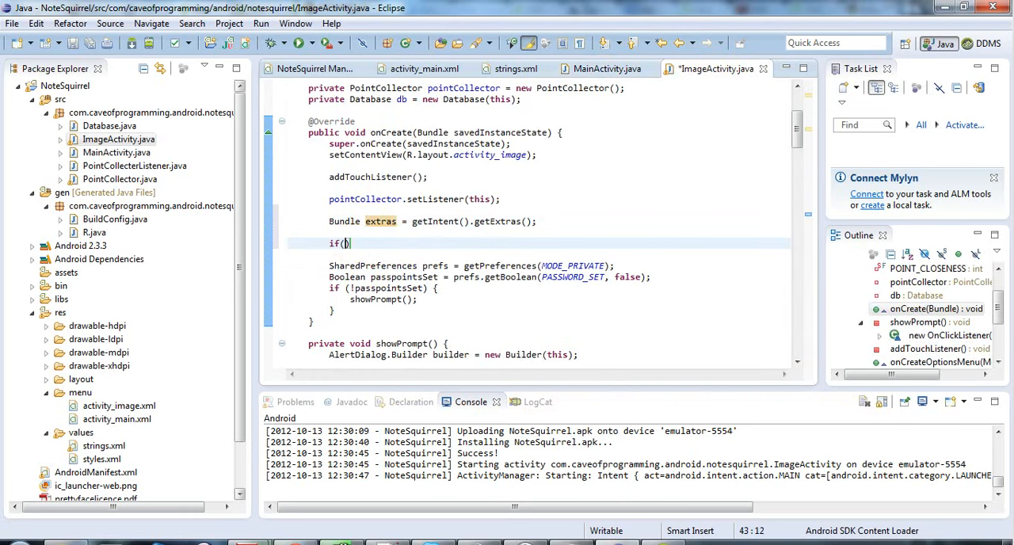
# Step: Open an if (extras != null) { block below the Bundle line
pyautogui.write('extras')
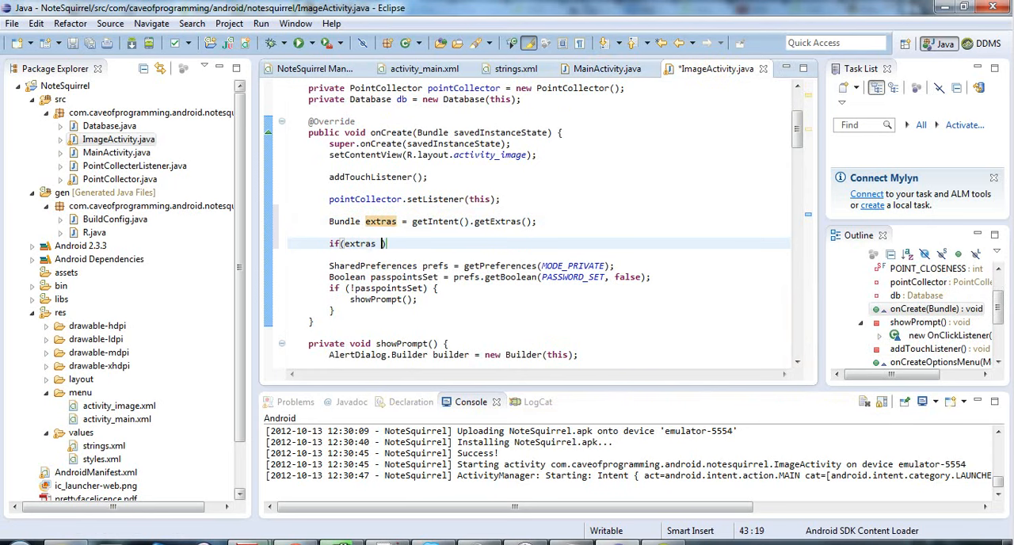
pyautogui.write('!= null)')
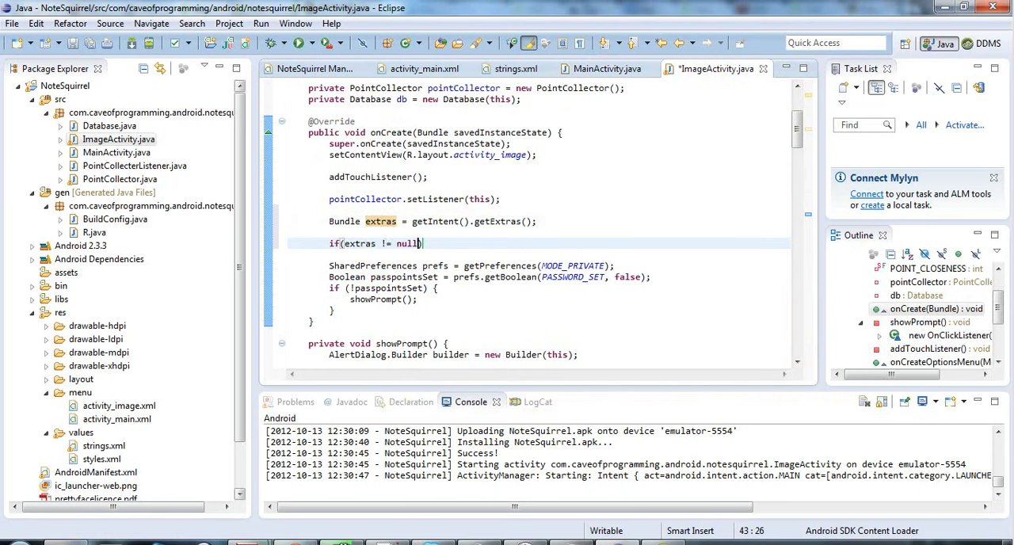
pyautogui.write('{')
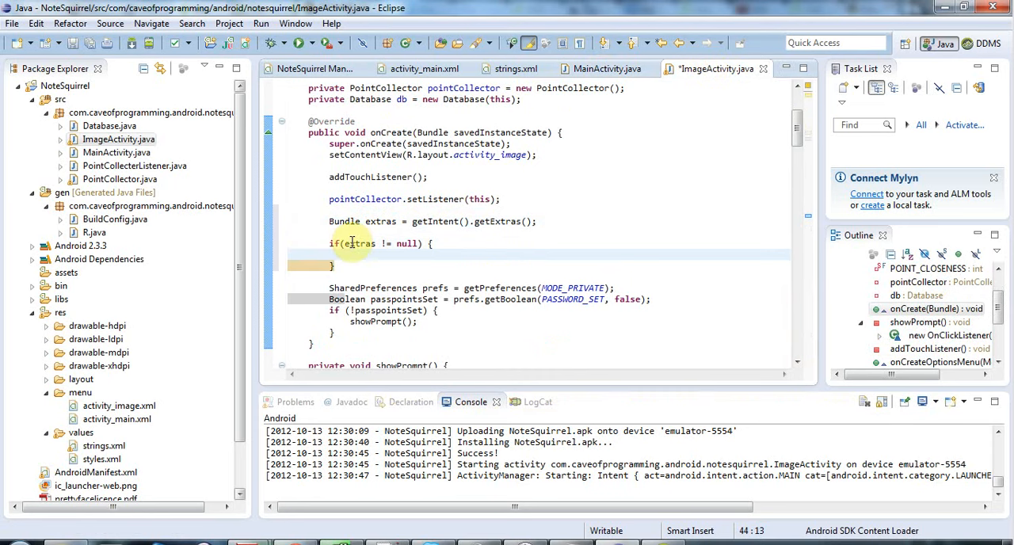
# Step: Inside it, start typing Boolean resetPasspoints = extras.getBoolean(
pyautogui.write('Bool')
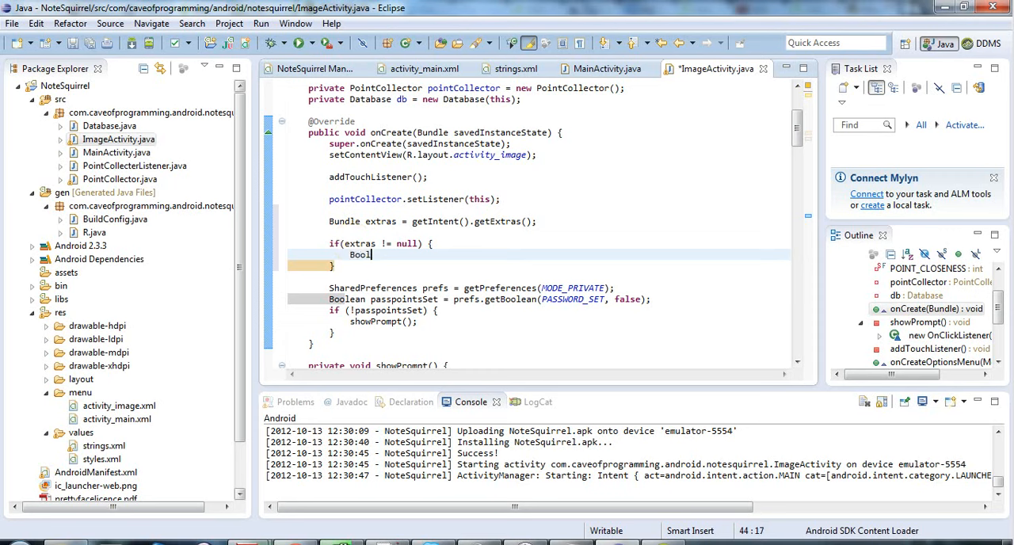
pyautogui.write('ean reset')
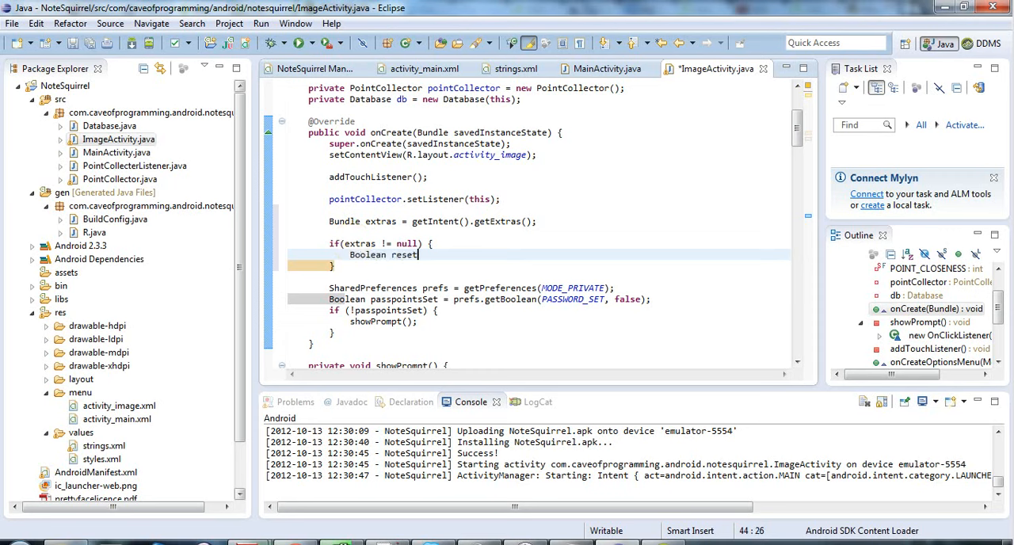
pyautogui.write('Passpoints')
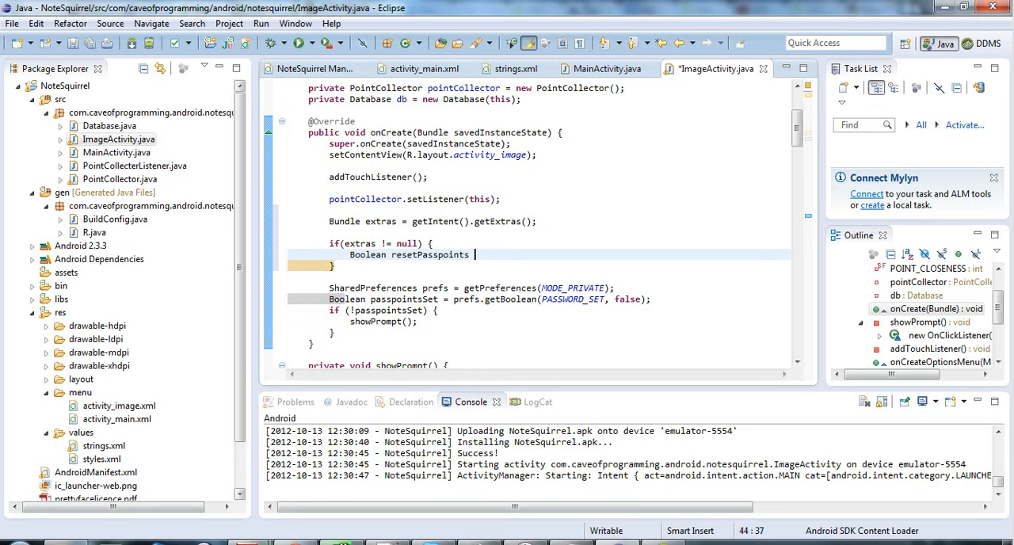
pyautogui.write('= extras.getBoolean(key)')
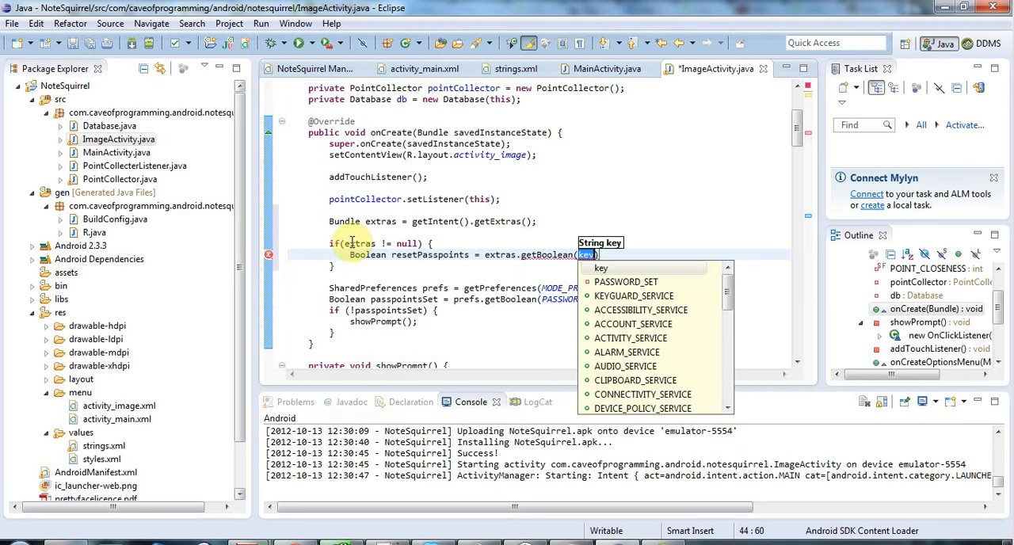
pyautogui.moveTo(601, 69)
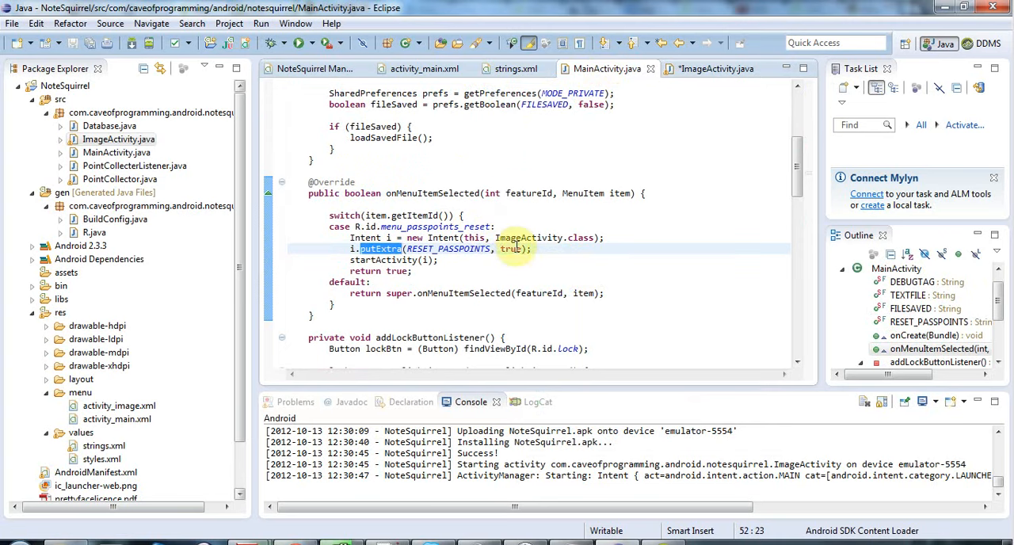
# Step: Look up the extra's key in MainActivity, then type MainActivity.RESET_PASSPOINTS as the getBoolean key
pyautogui.doubleClick(511, 249)
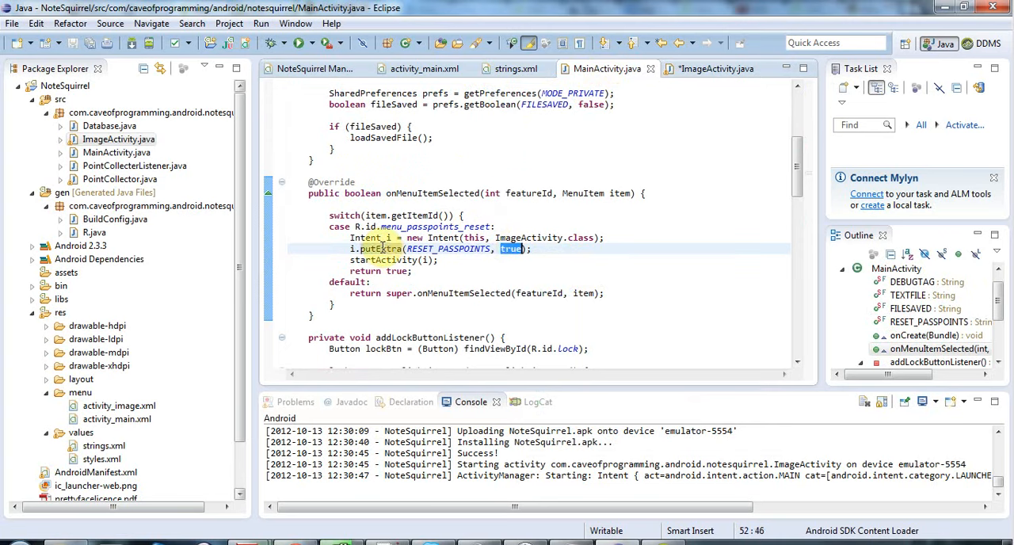
pyautogui.click(714, 68)
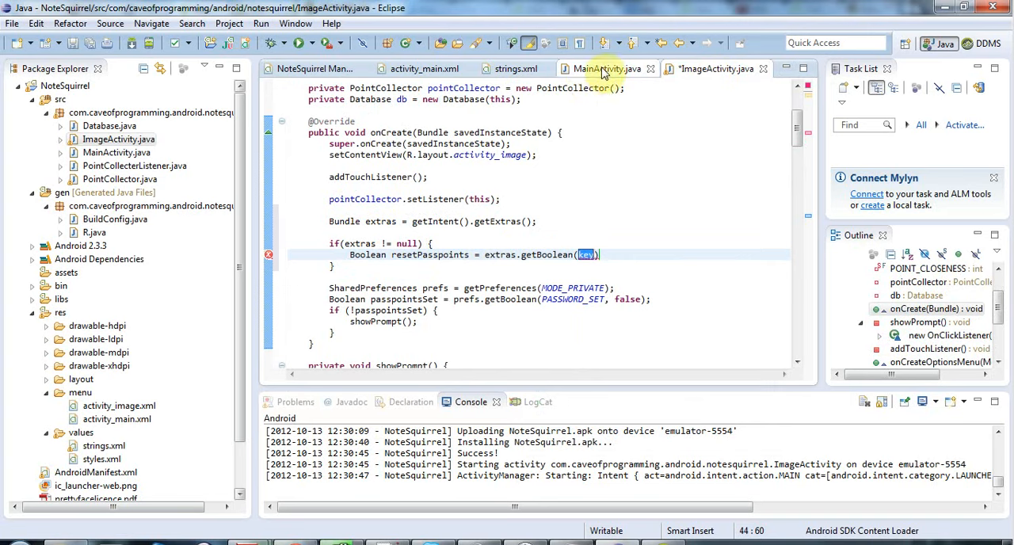
pyautogui.click(606, 68)
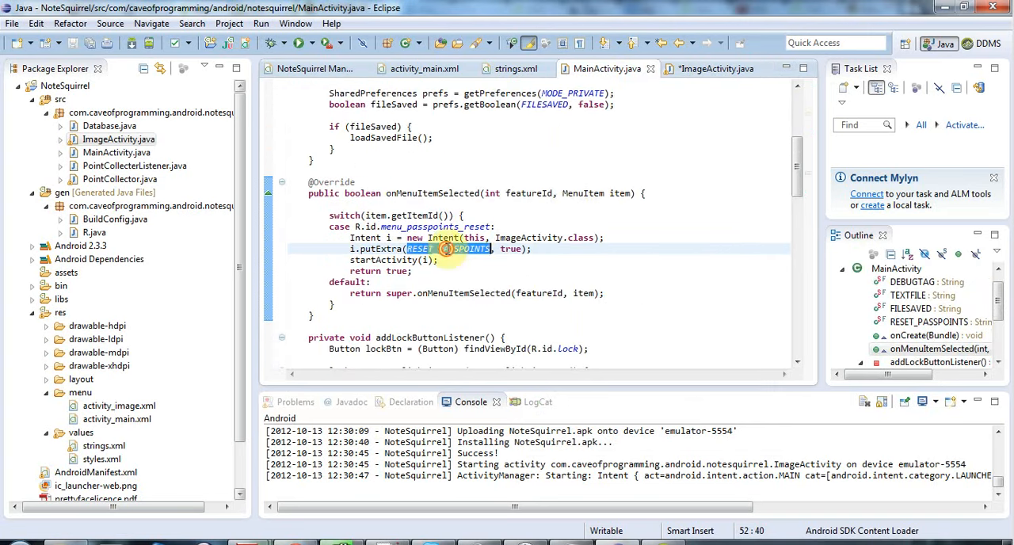
pyautogui.click(716, 68)
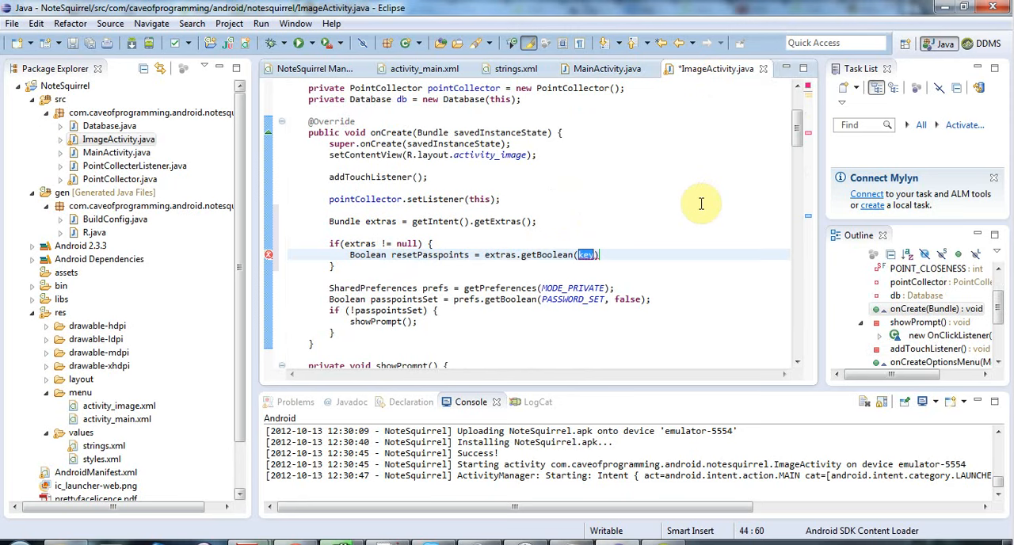
pyautogui.write('Main')
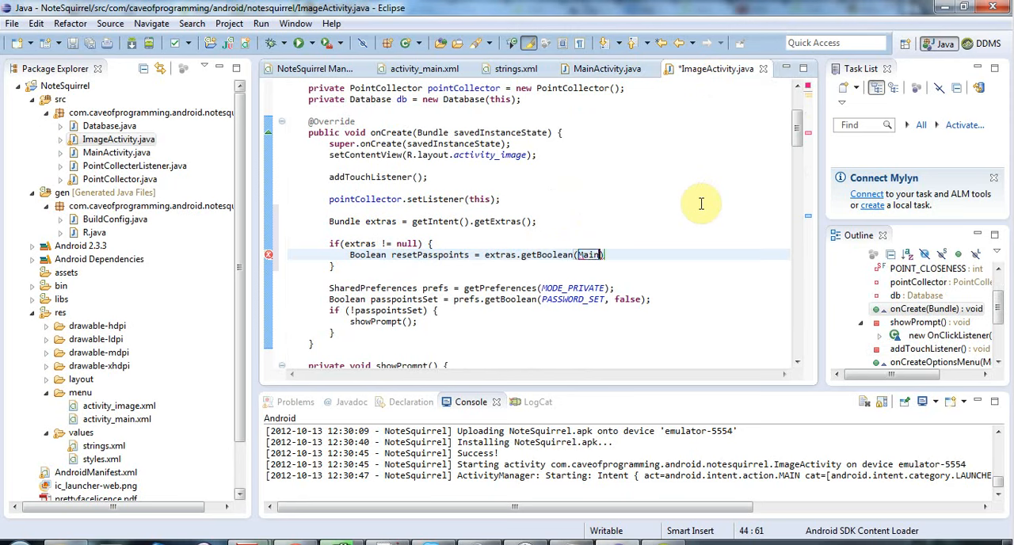
pyautogui.write('Activity.RESET_PASSPOINTS')
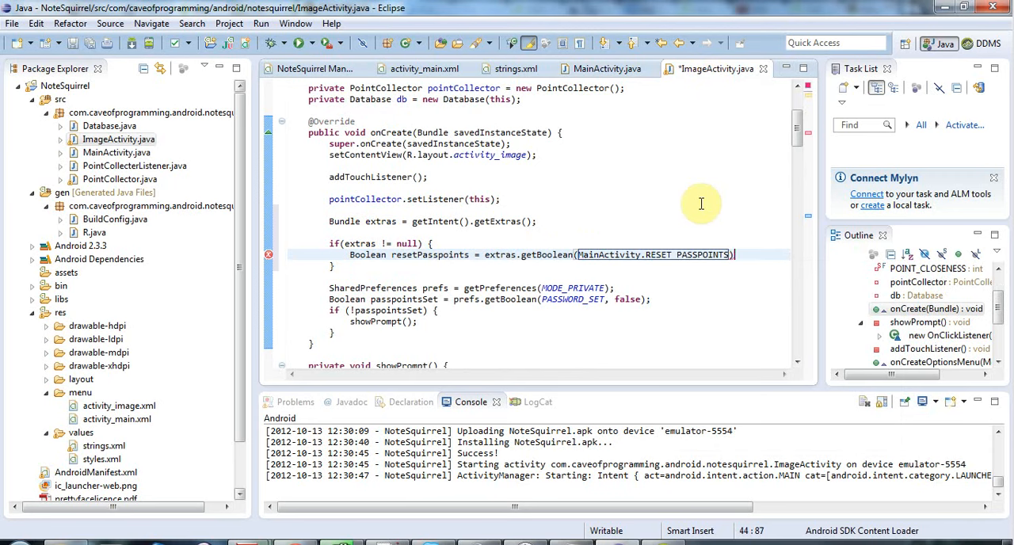
pyautogui.write('if(reset.')
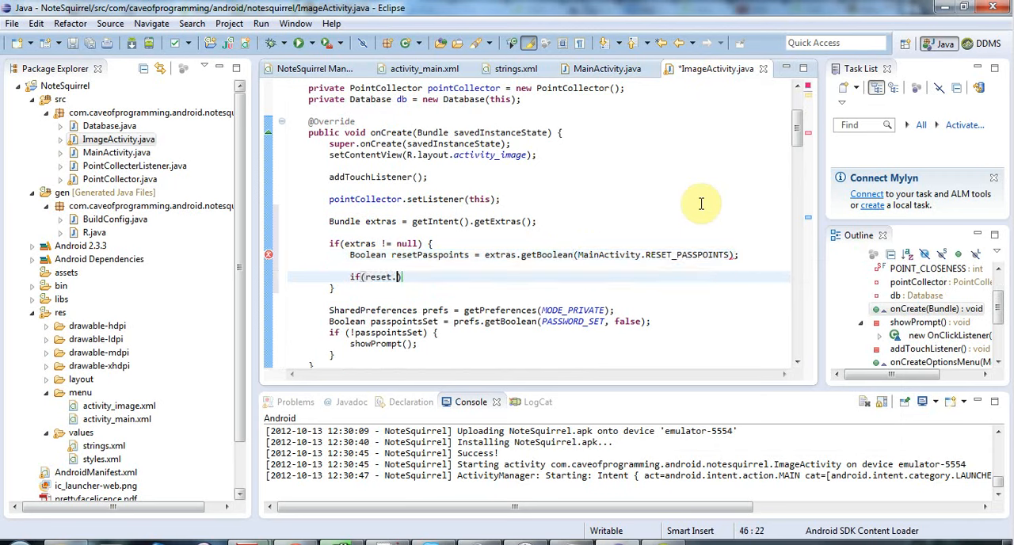
# Step: Add if (resetPasspoints) { with the comment 'Reset the passpoints here.', then view MainActivity
pyautogui.write('Passpoints)')
pyautogui.write('//')
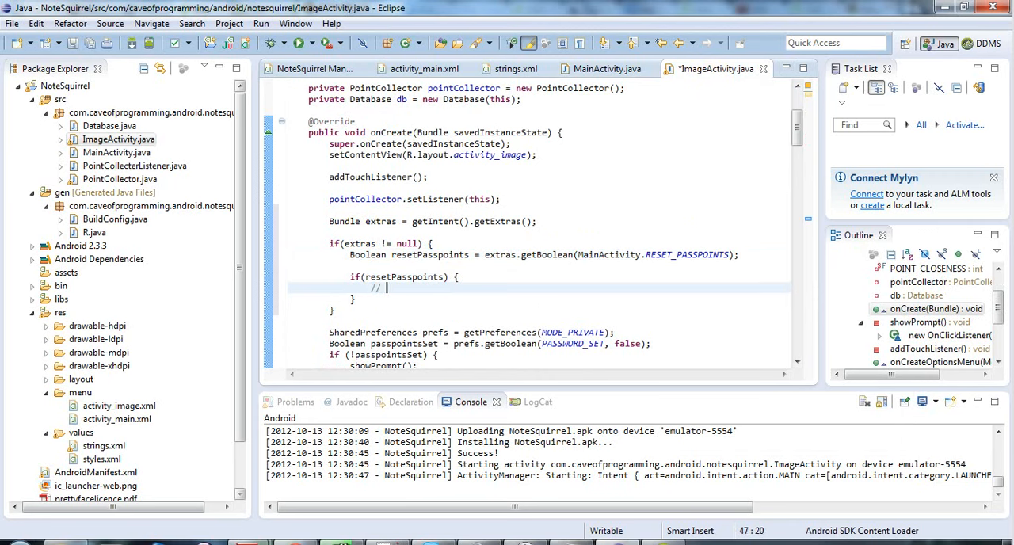
pyautogui.write('Reset the passpoints here.')
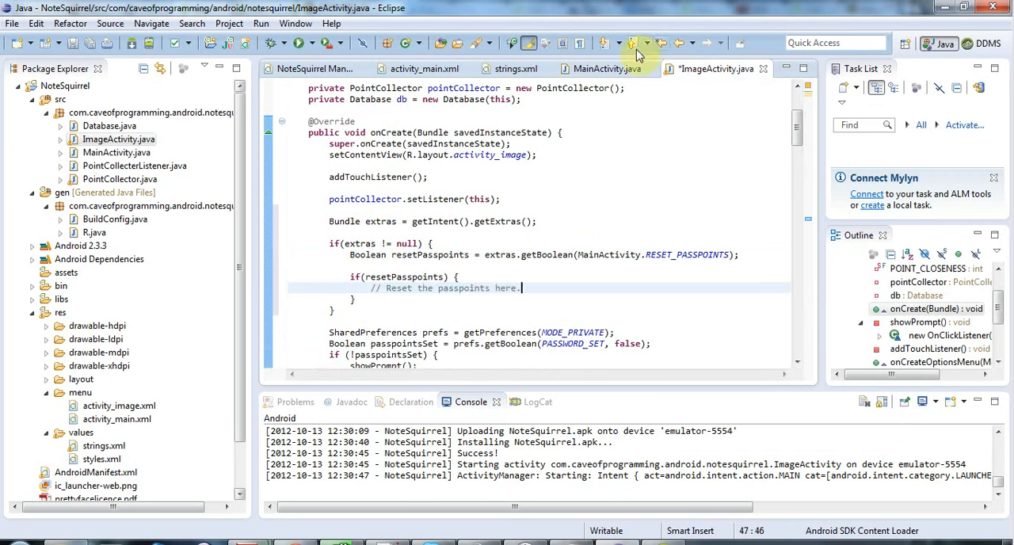
pyautogui.click(606, 68)
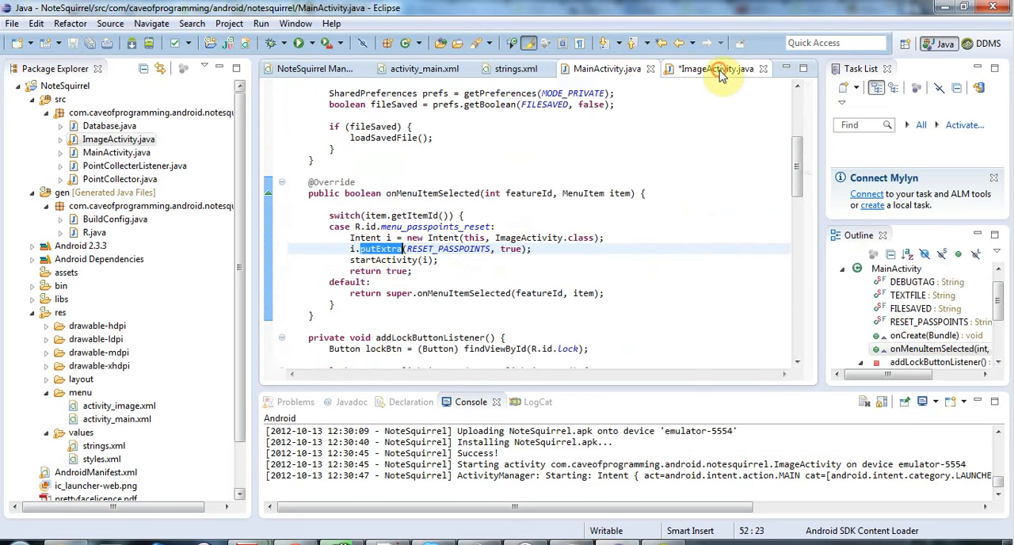
# Step: Switch back to ImageActivity.java and scroll through onCreate to review the null check and reset placeholder
pyautogui.click(717, 69)
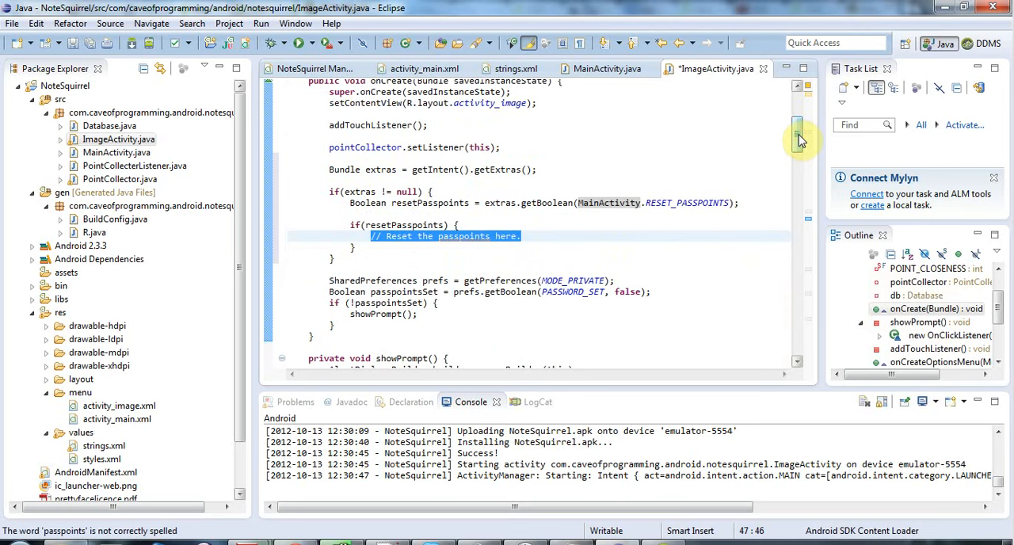
pyautogui.scroll(-3)
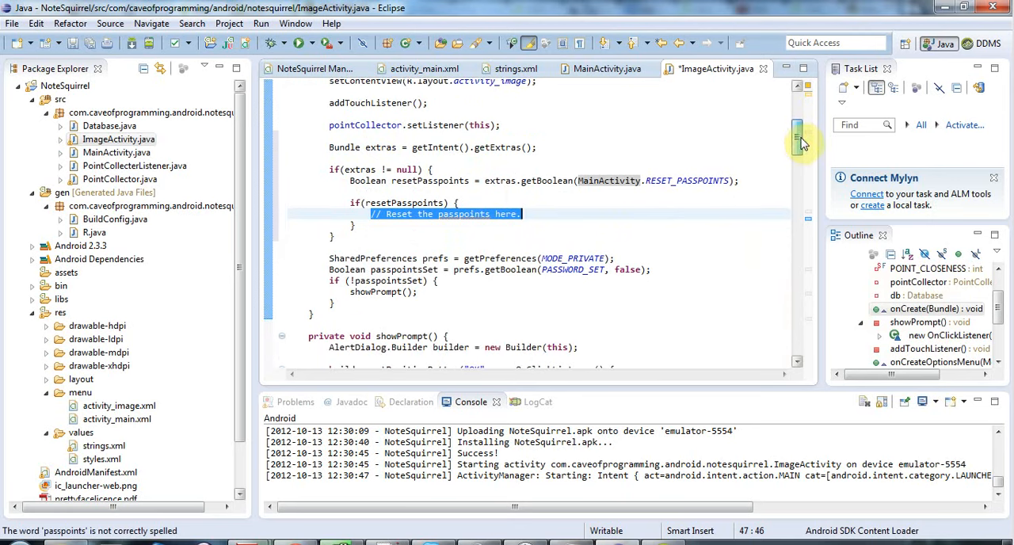